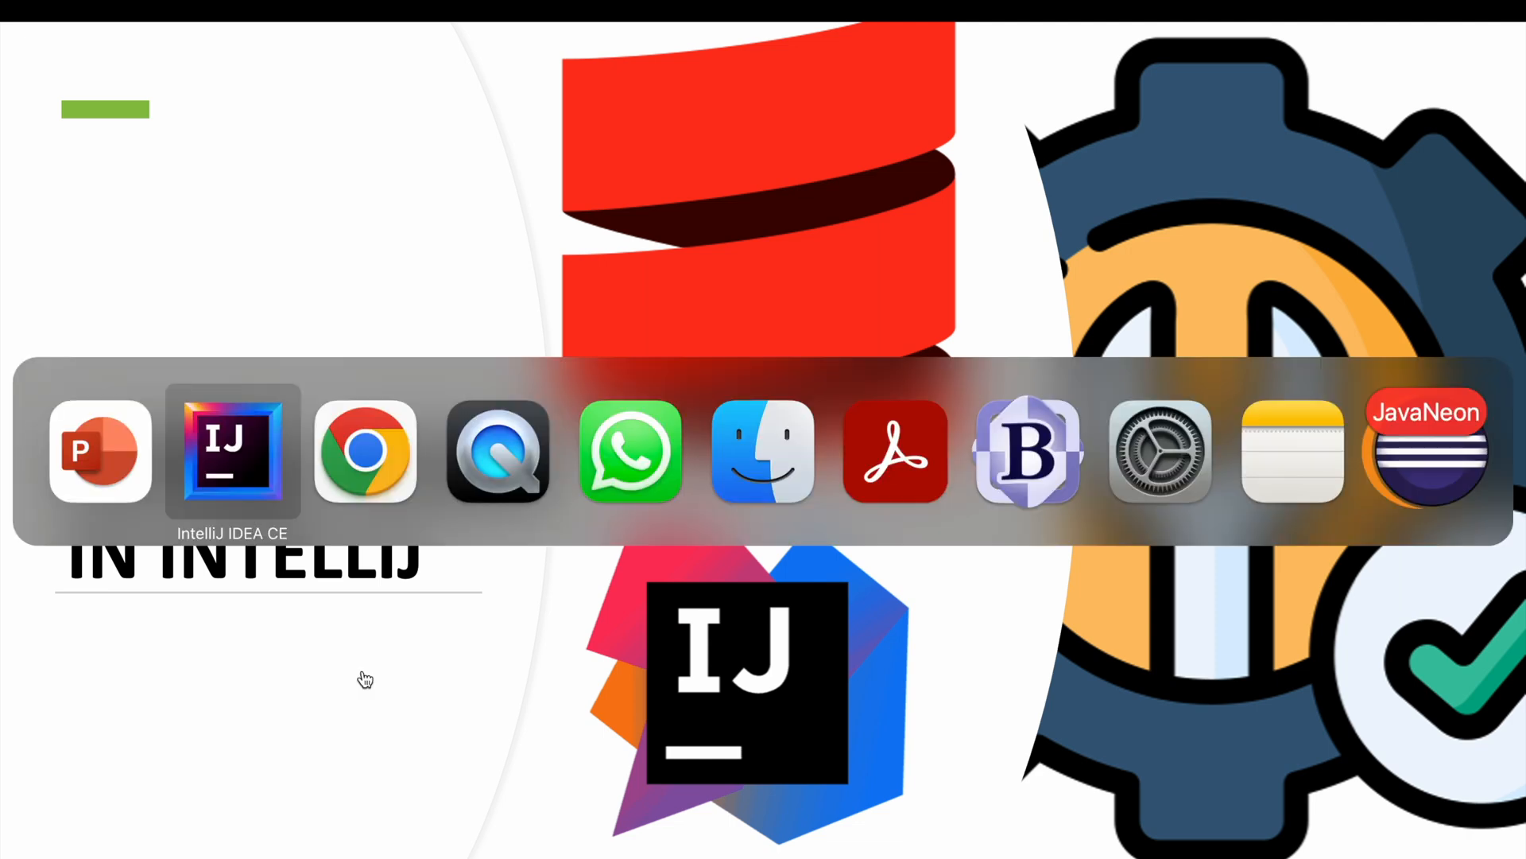
# Launch IntelliJ IDEA from the Dock on springbootproject and open the application menu
pyautogui.click(366, 451)
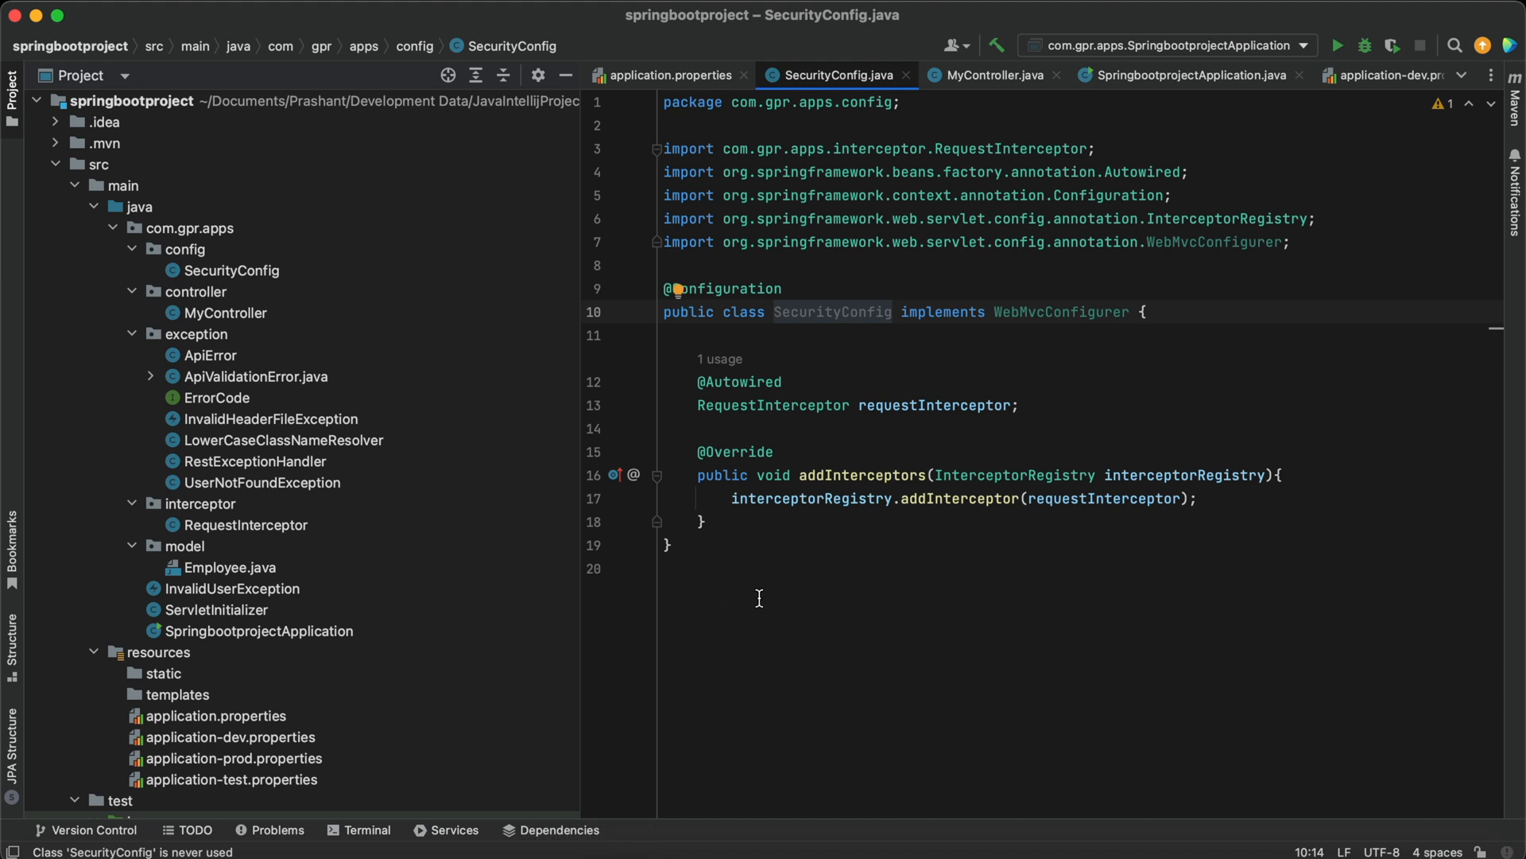
pyautogui.moveTo(193, 19)
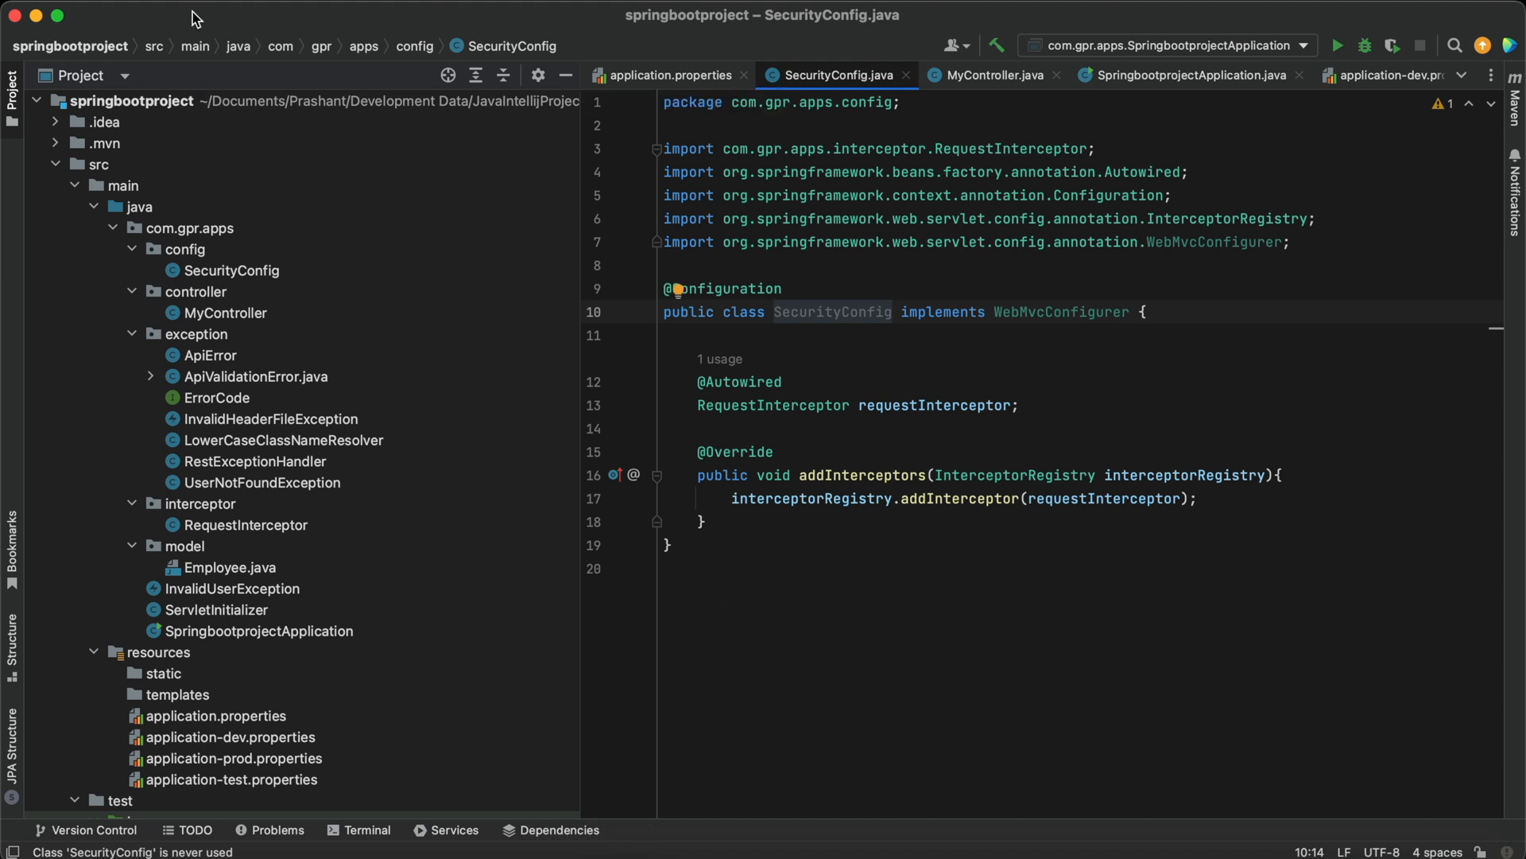
pyautogui.click(29, 14)
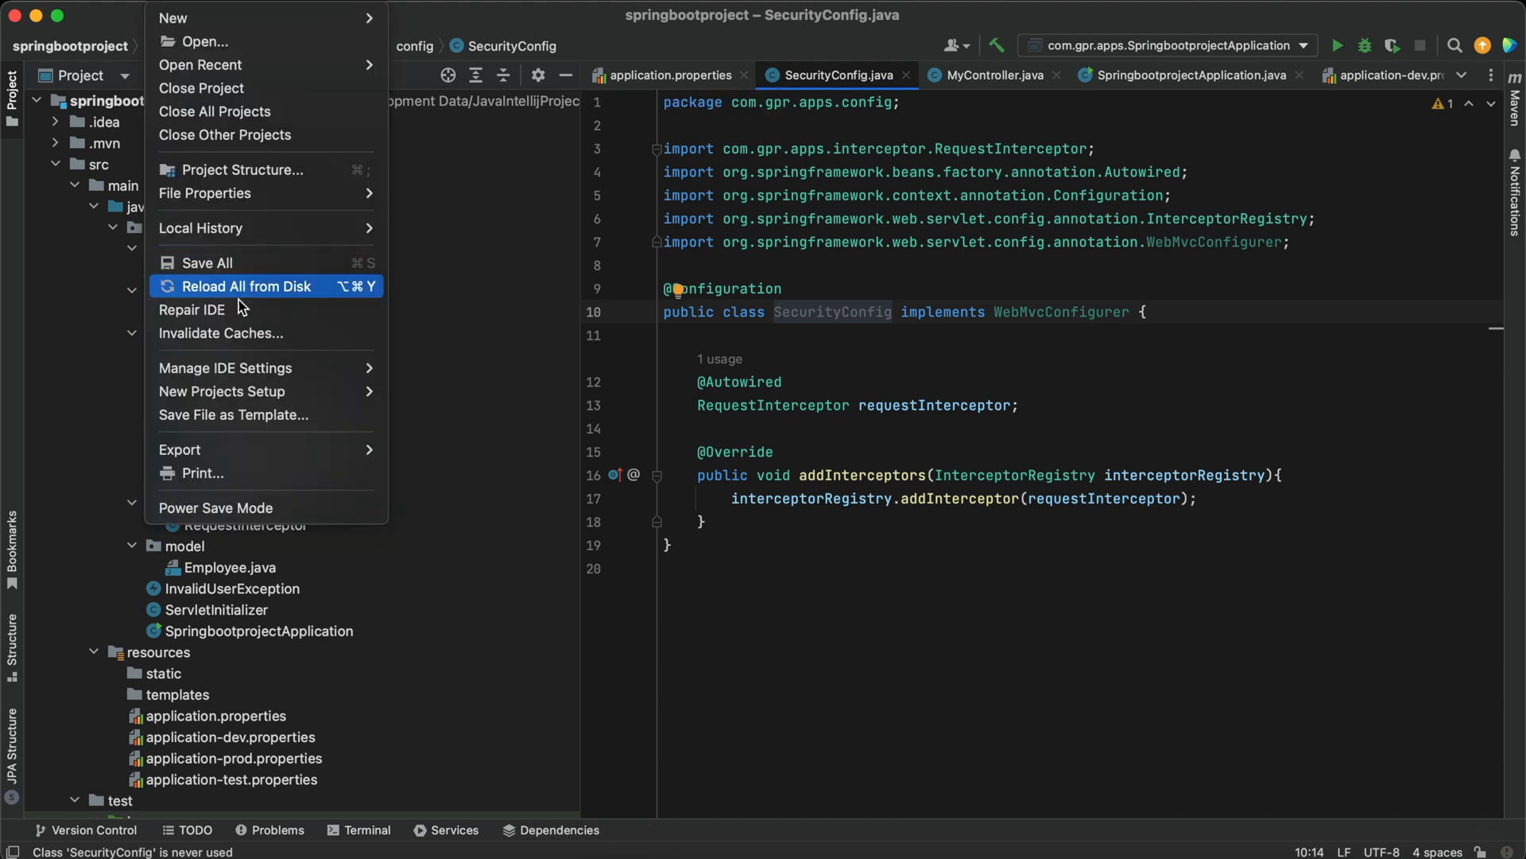
pyautogui.moveTo(194, 310)
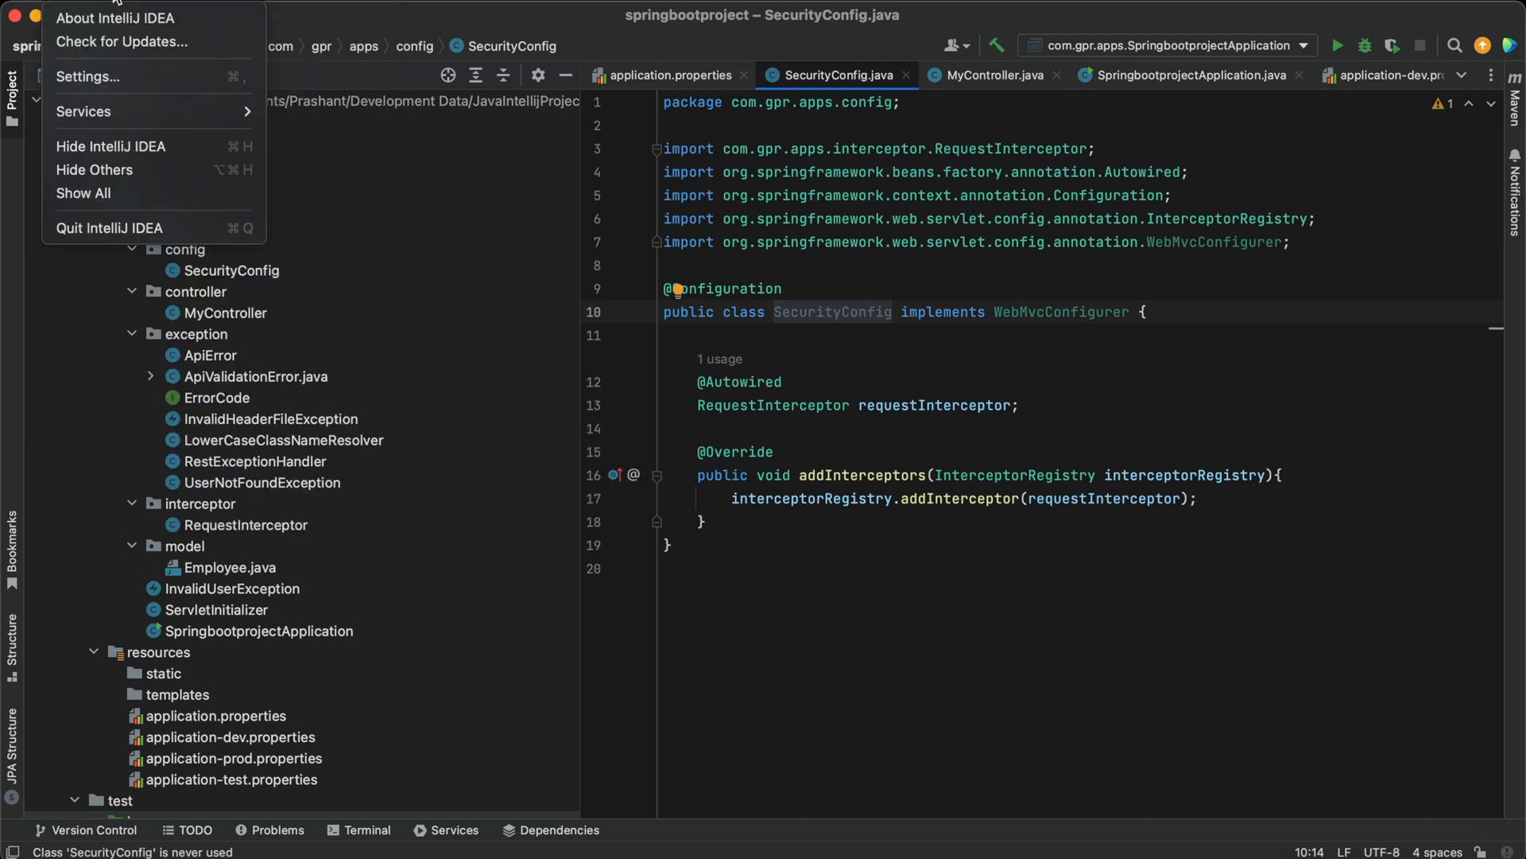
# Install the Scala plugin from the Plugins Marketplace by searching 'Scala', then close Preferences
pyautogui.click(86, 76)
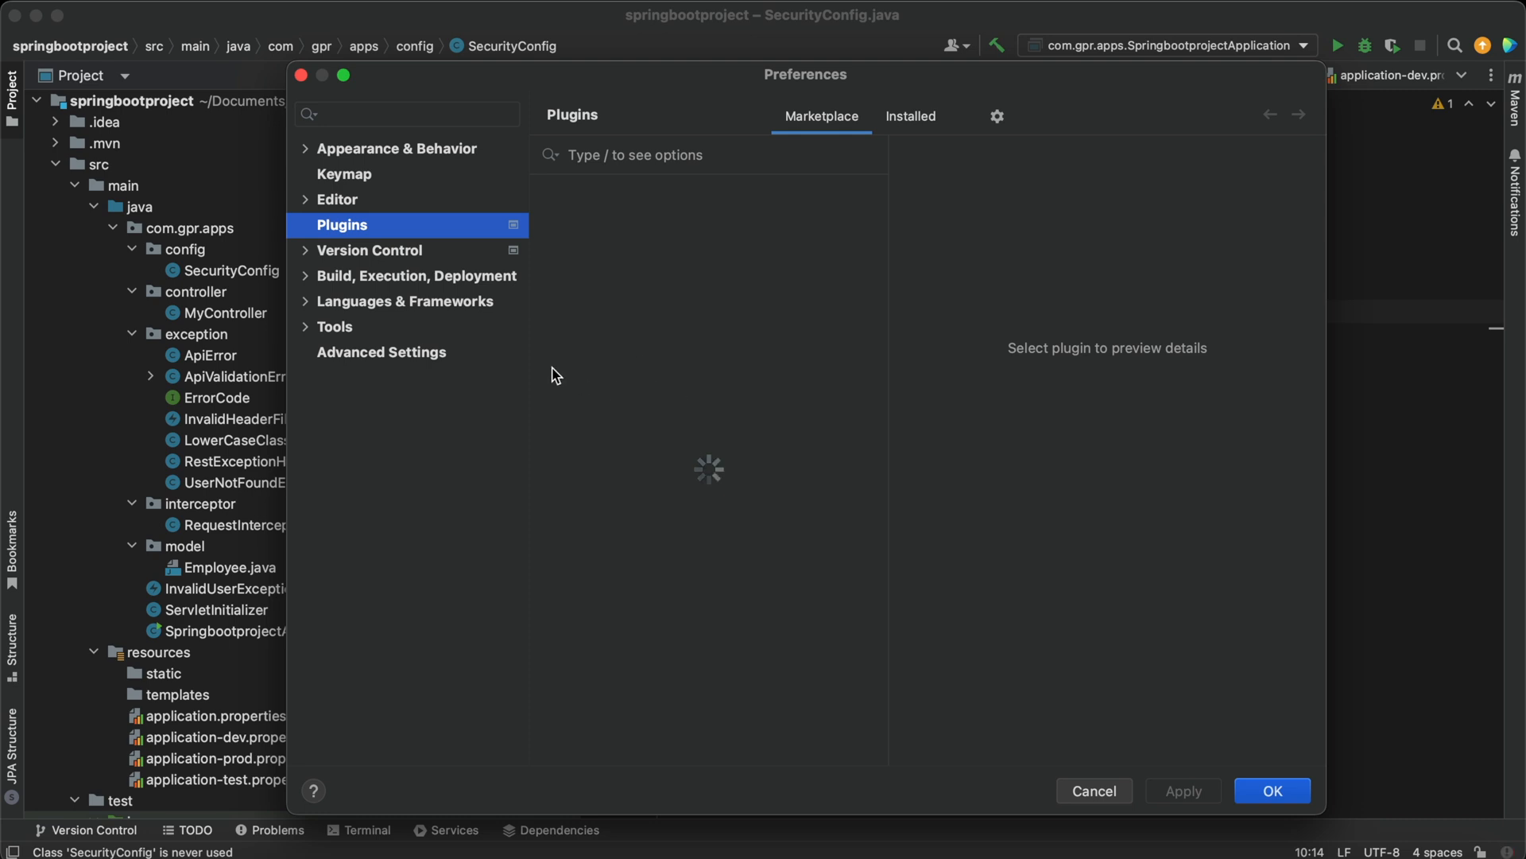
pyautogui.moveTo(363, 230)
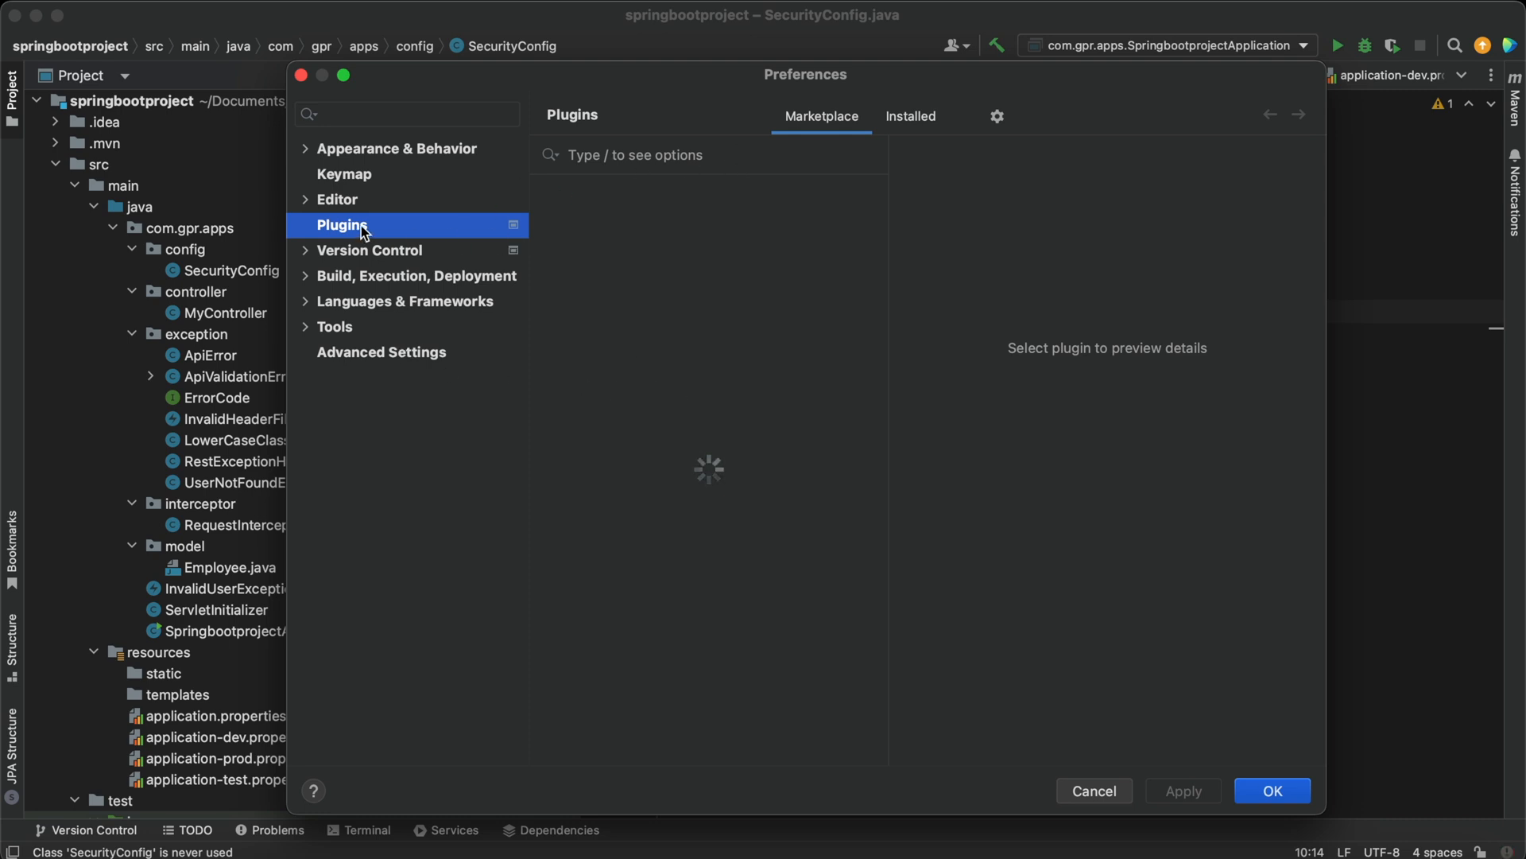
pyautogui.moveTo(860, 140)
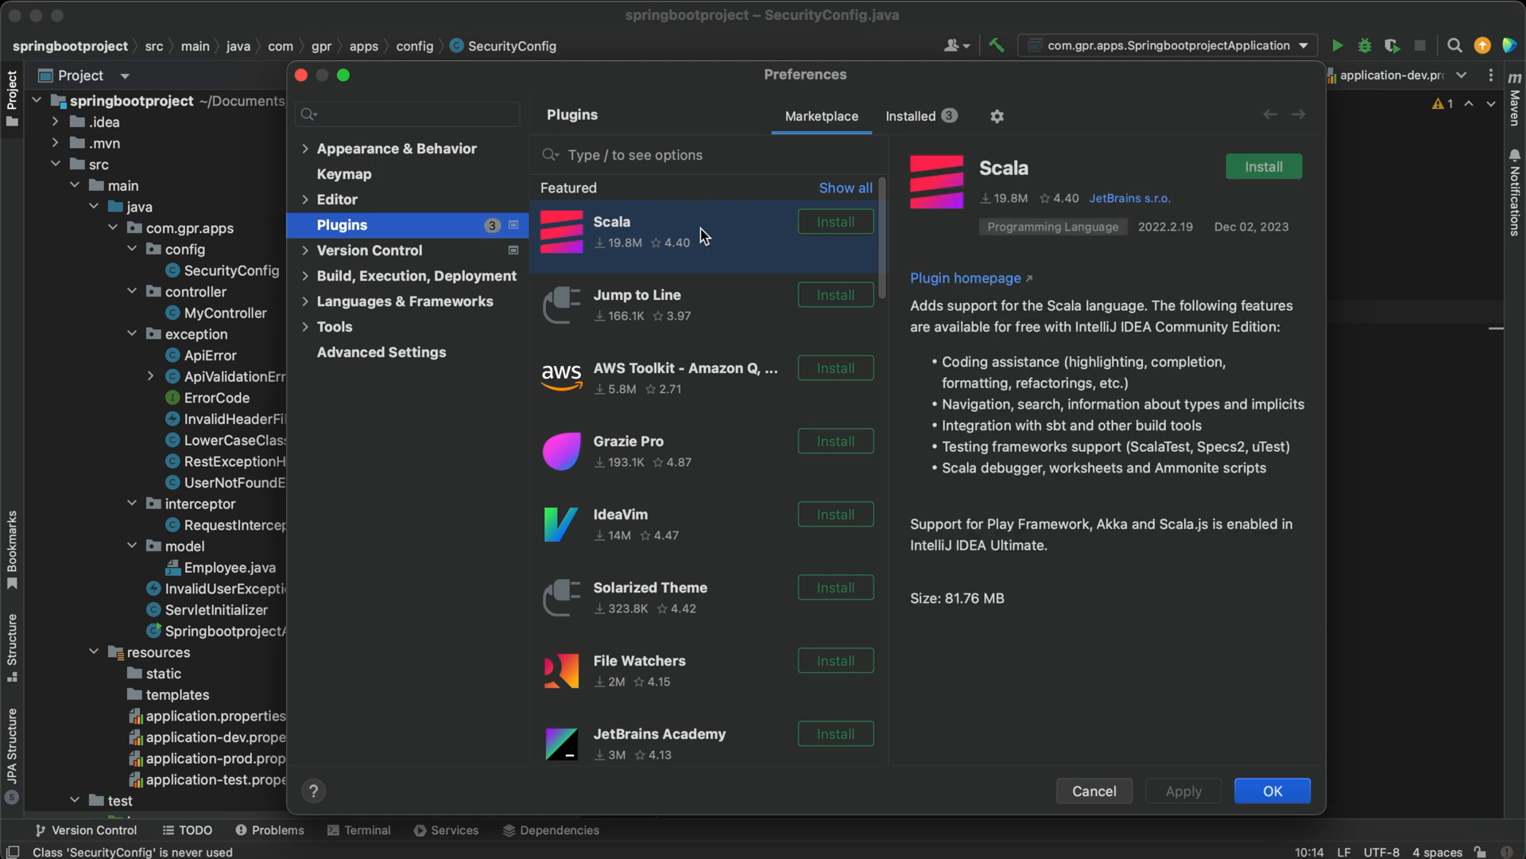
pyautogui.write('S')
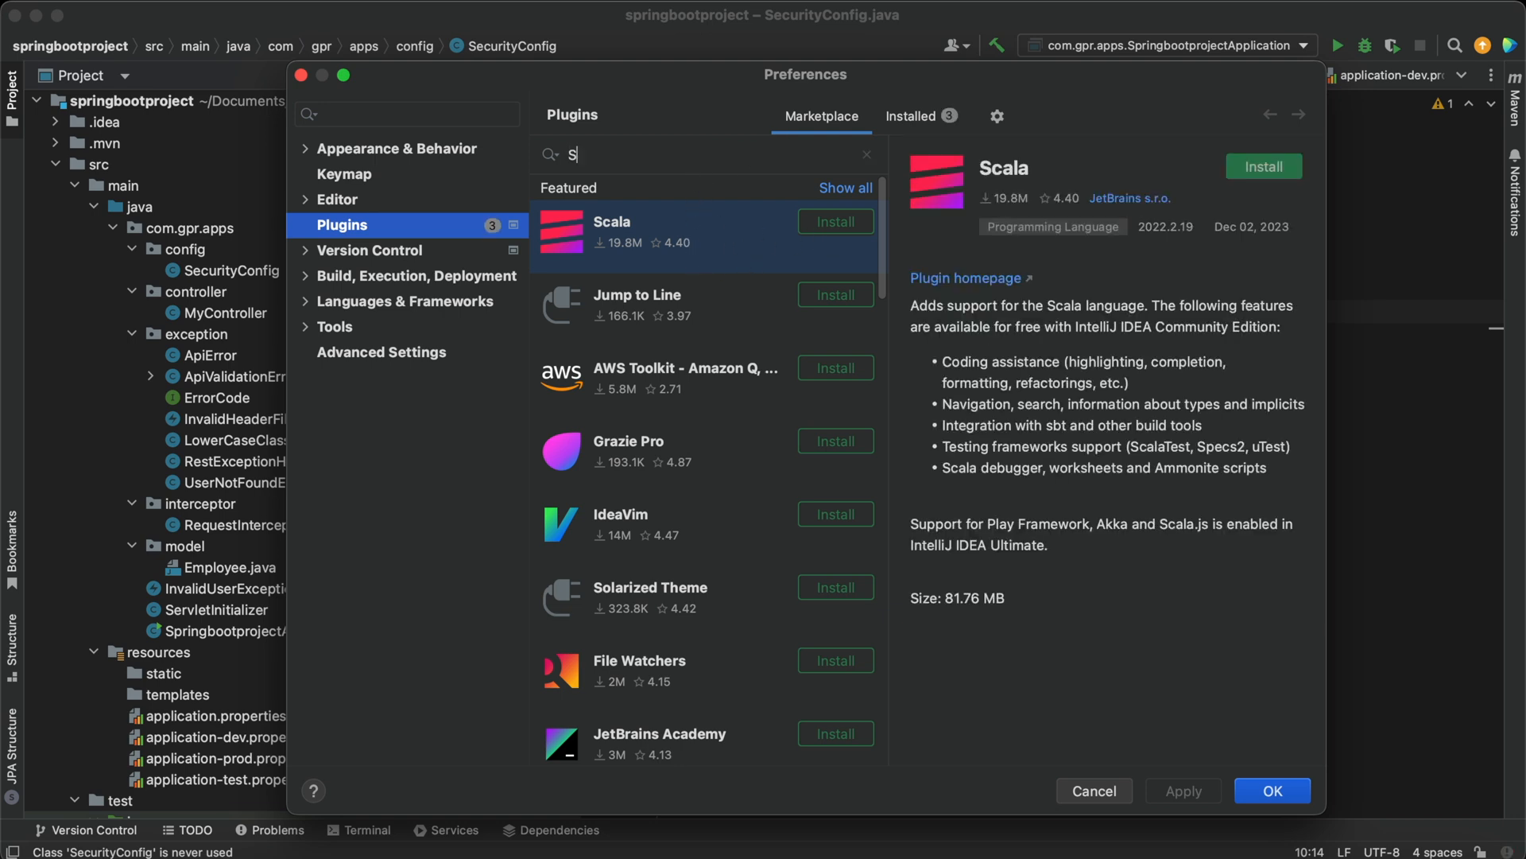
pyautogui.write('cala')
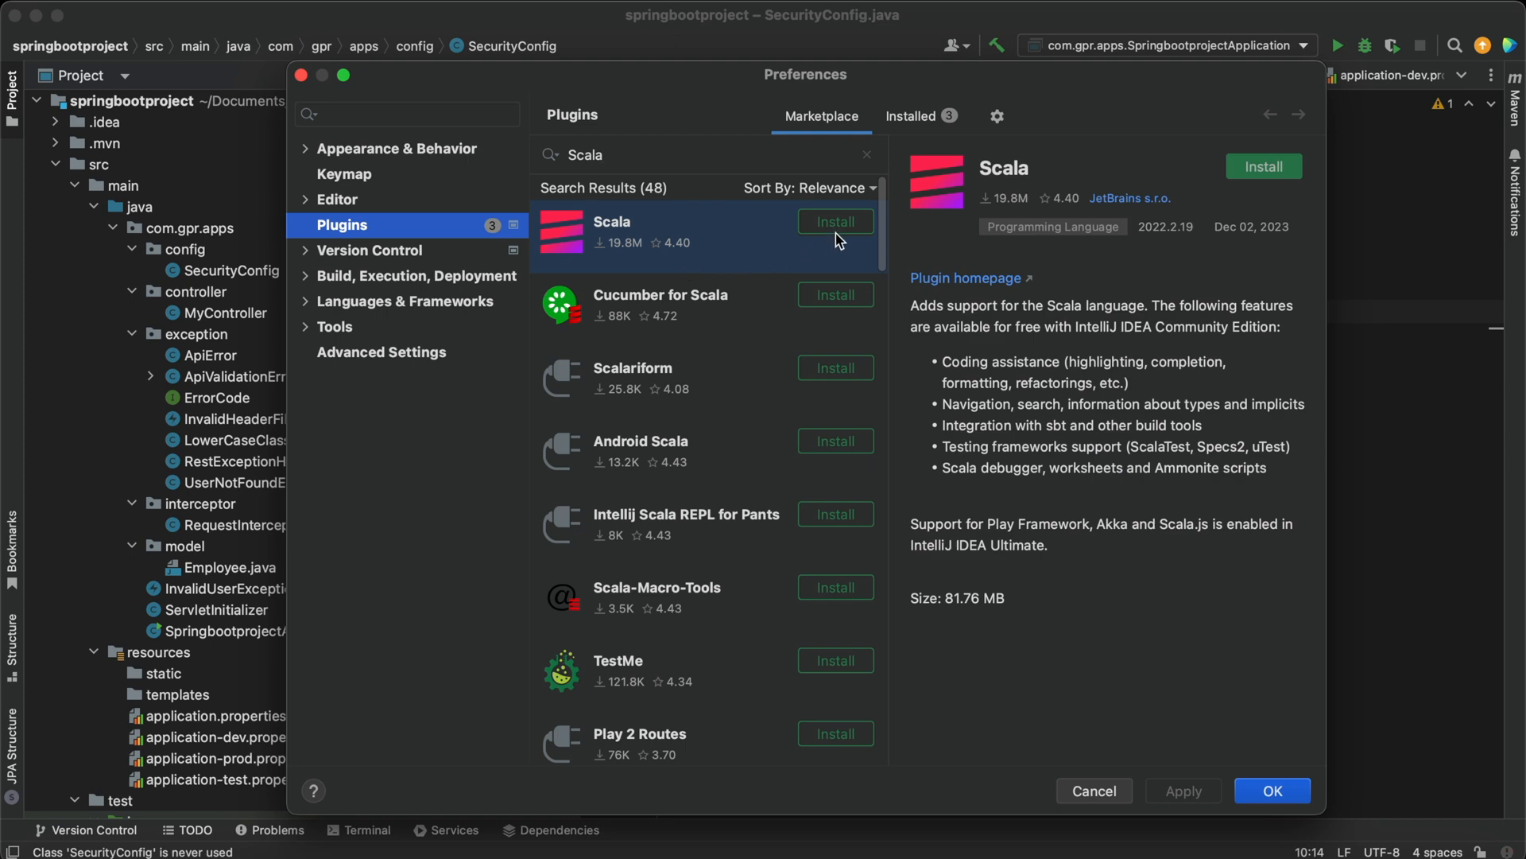
pyautogui.moveTo(925, 227)
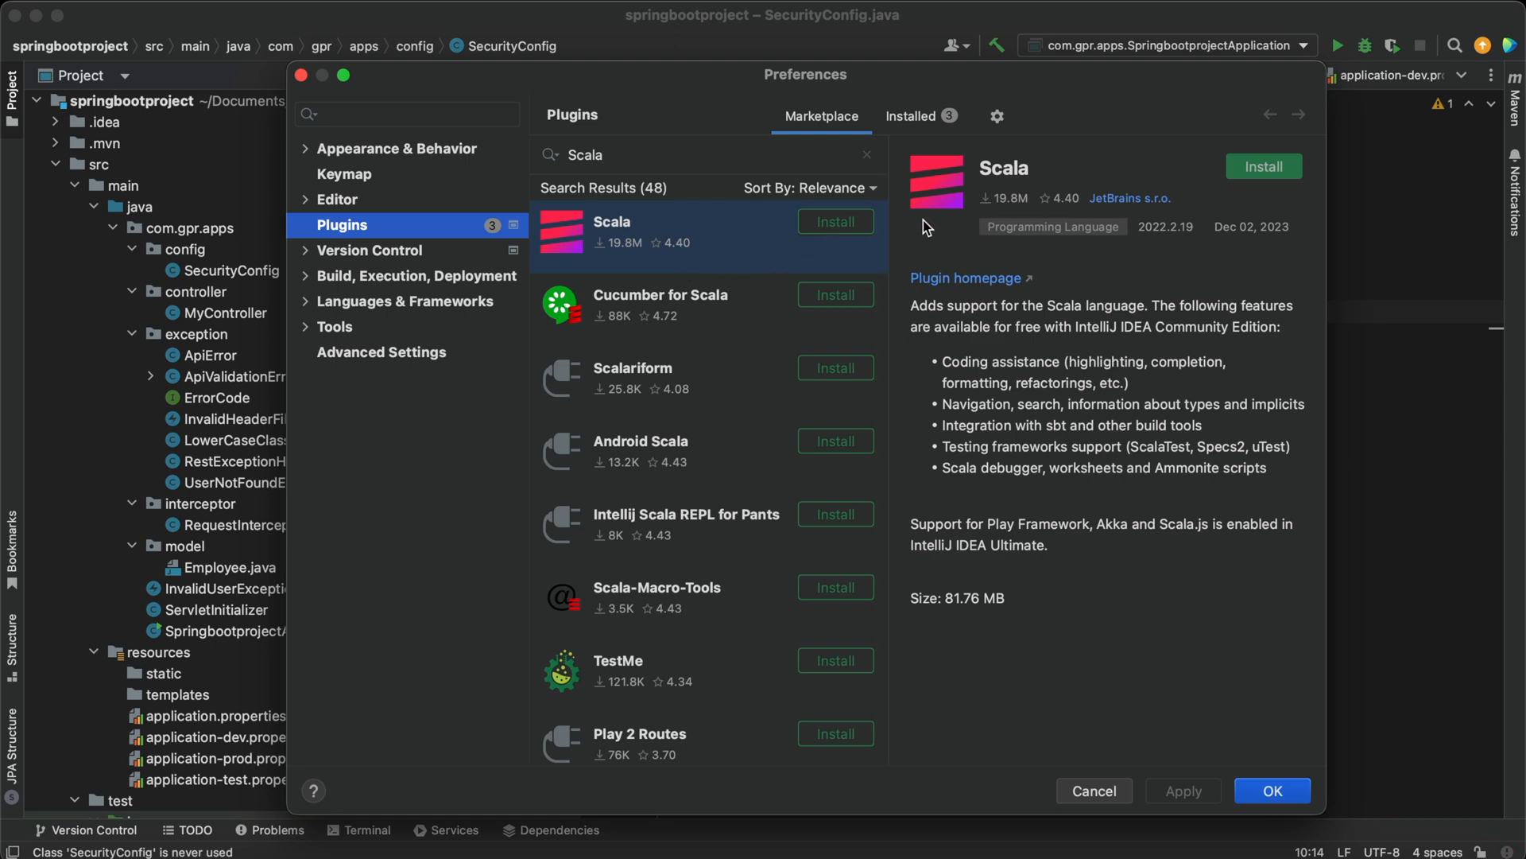
pyautogui.moveTo(1083, 286)
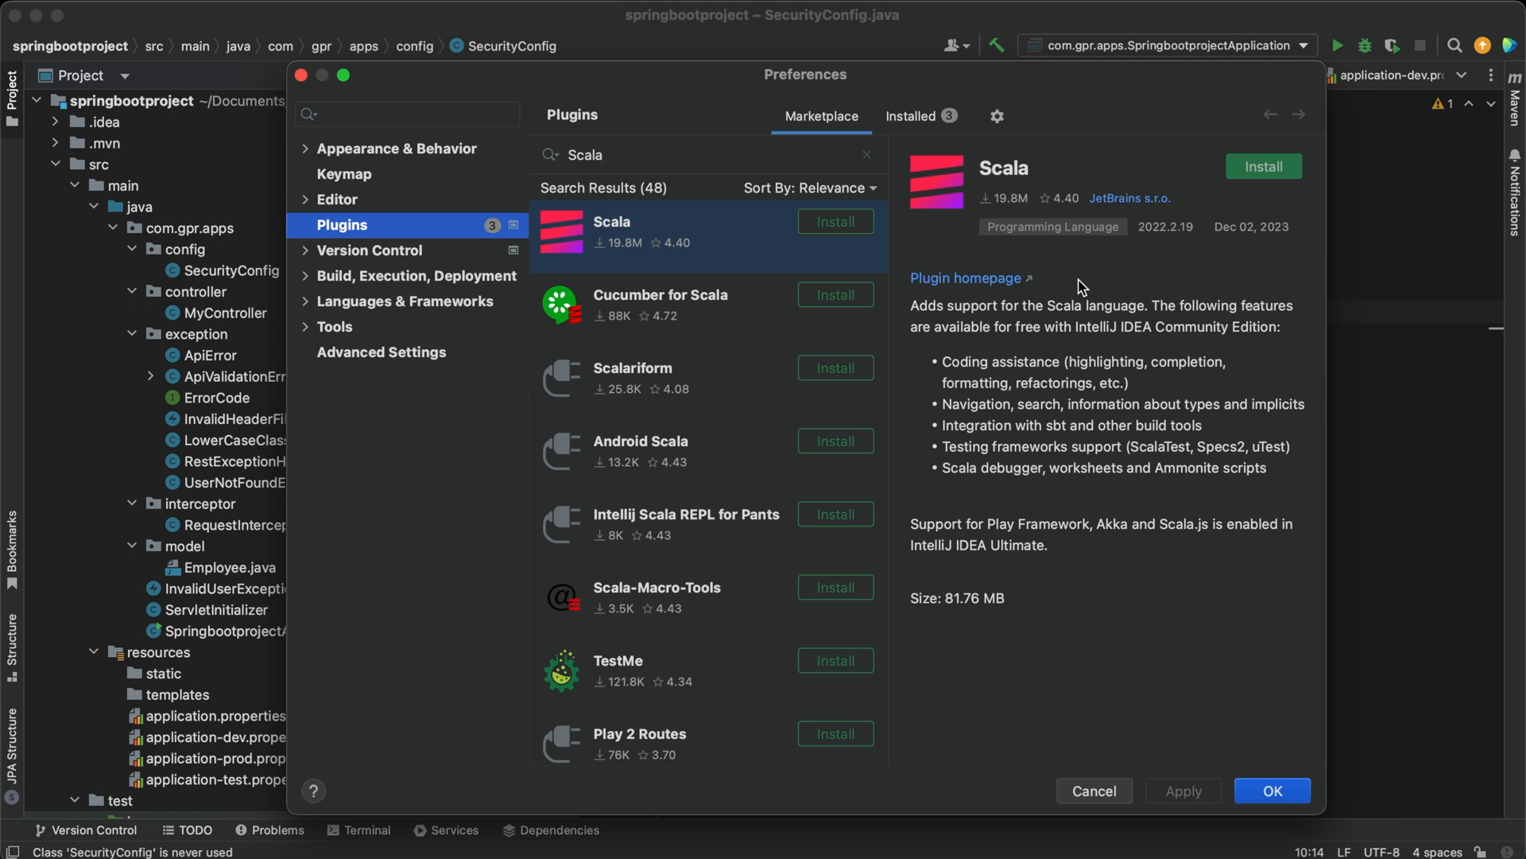
pyautogui.moveTo(1210, 204)
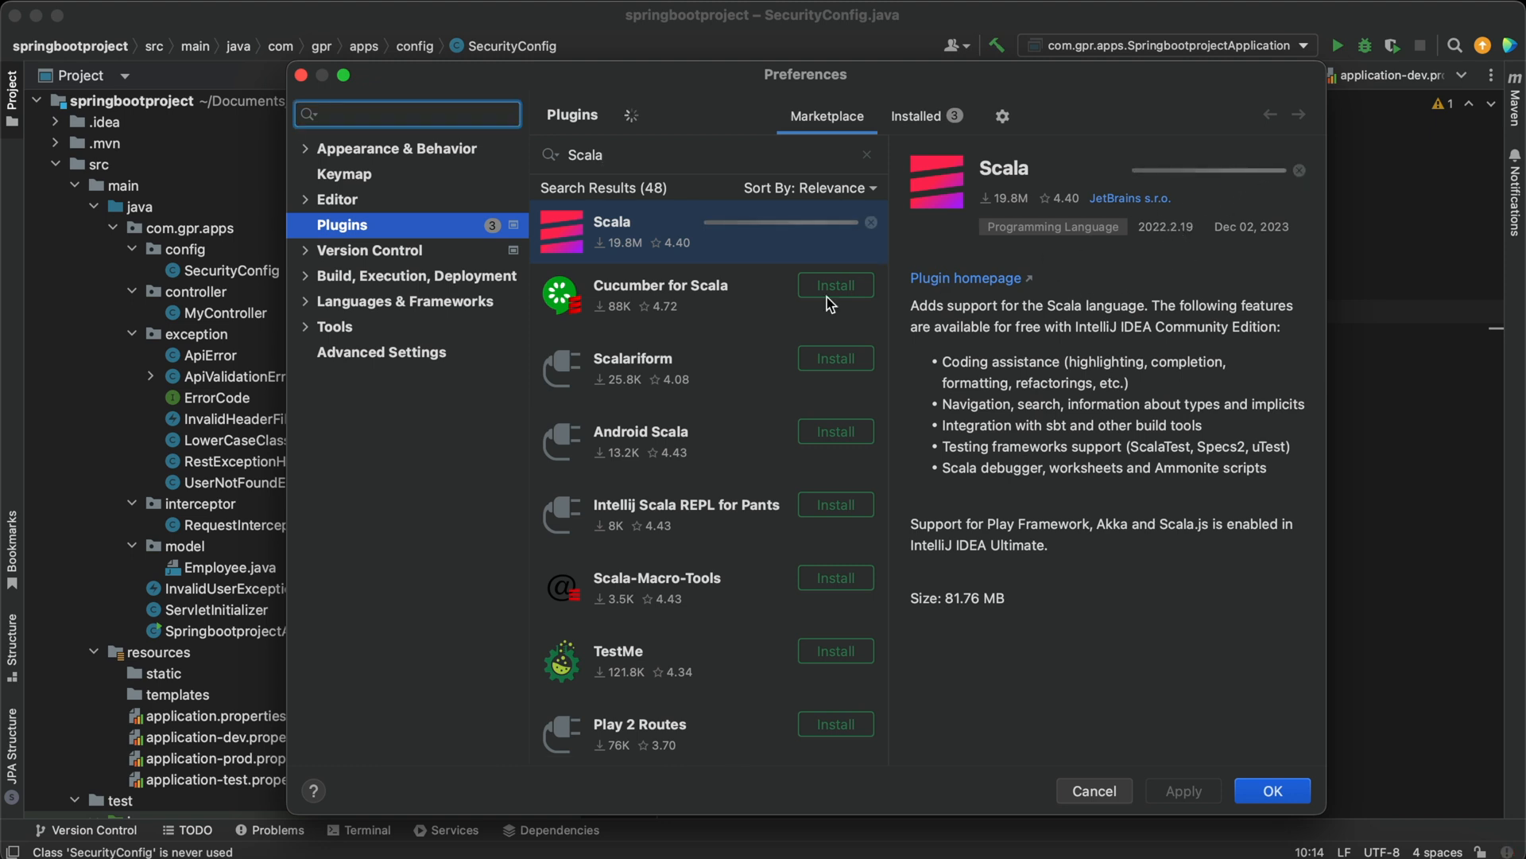
pyautogui.moveTo(742, 275)
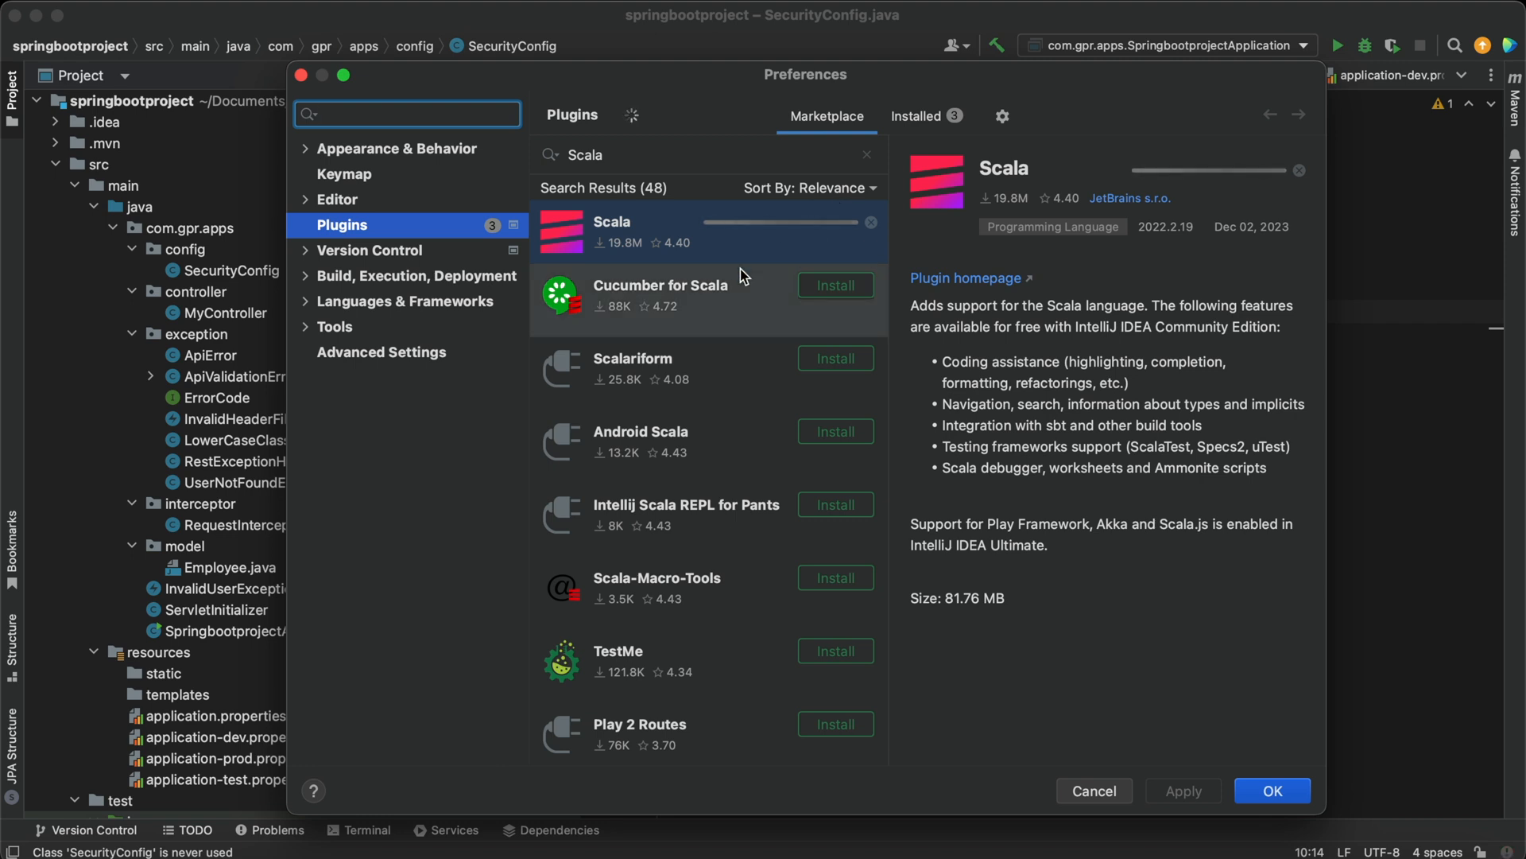
pyautogui.click(833, 285)
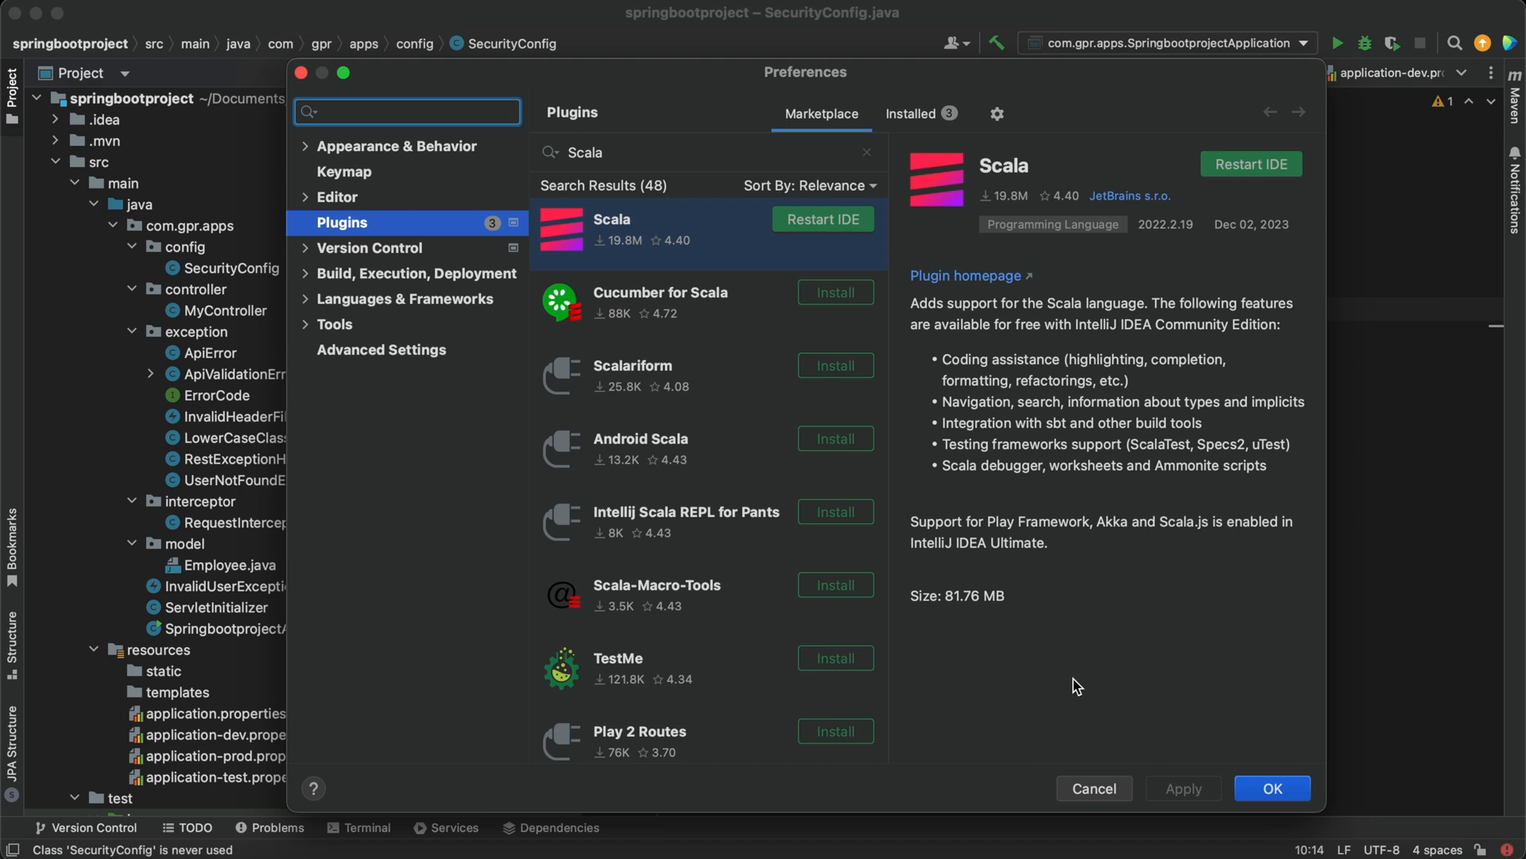
pyautogui.click(407, 112)
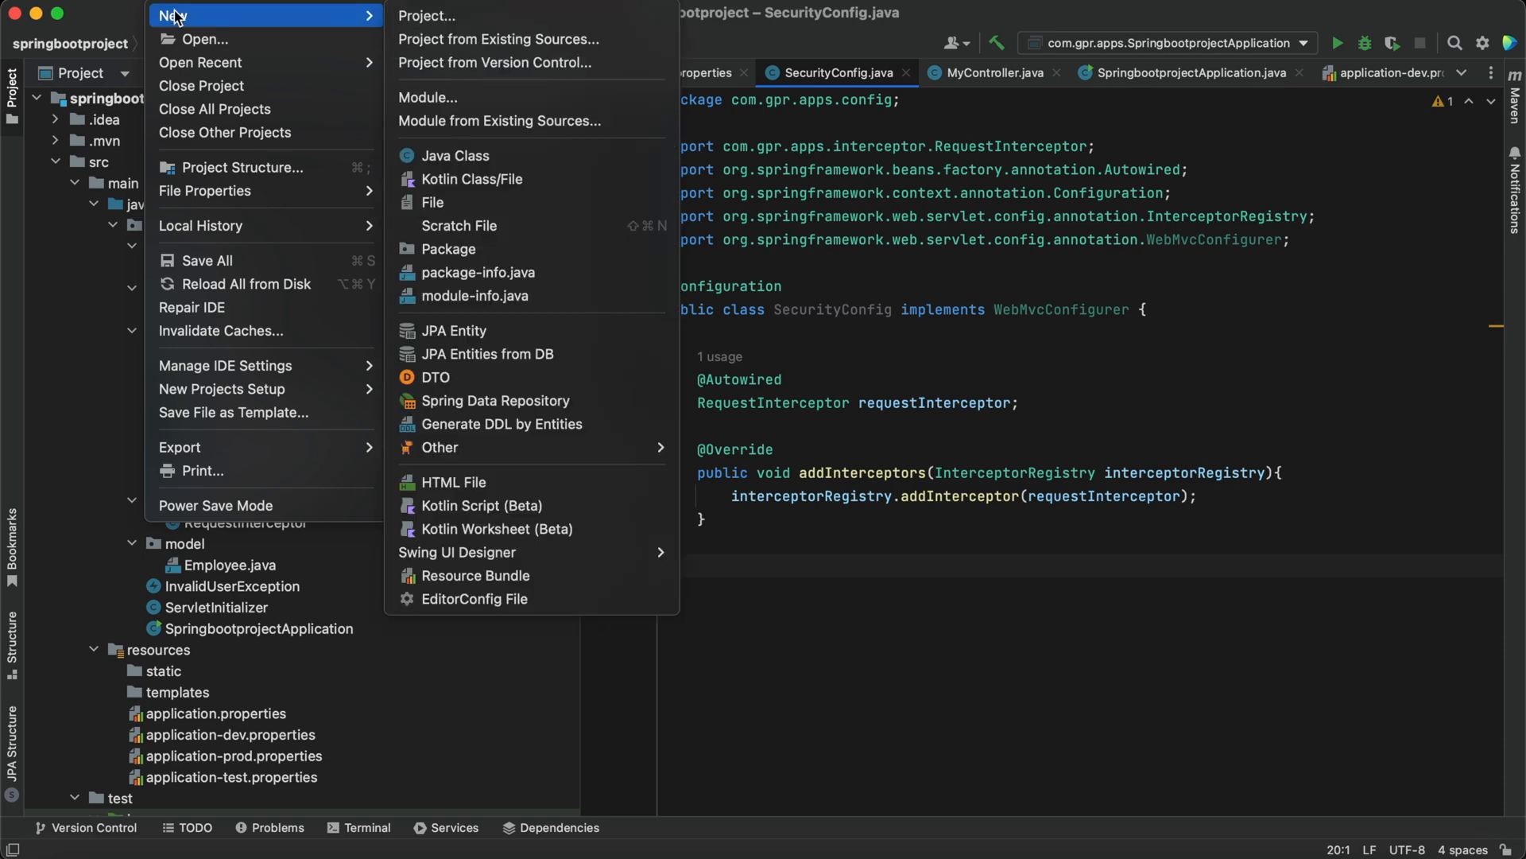
pyautogui.moveTo(222, 24)
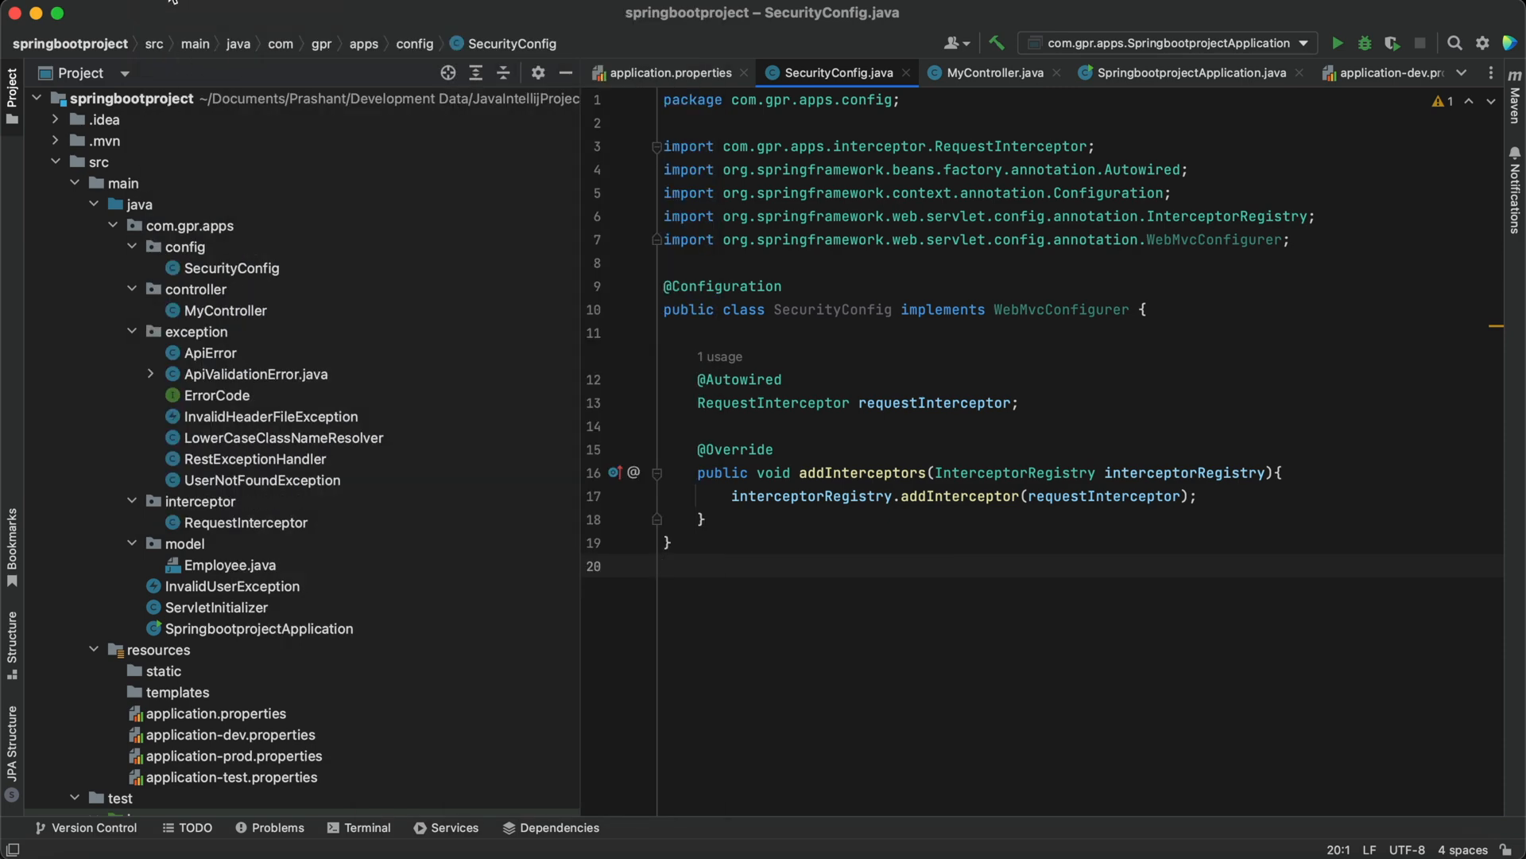
# Create Scala project FirstScalaProject with Scala version 3.3.1 and sample code included
pyautogui.click(175, 14)
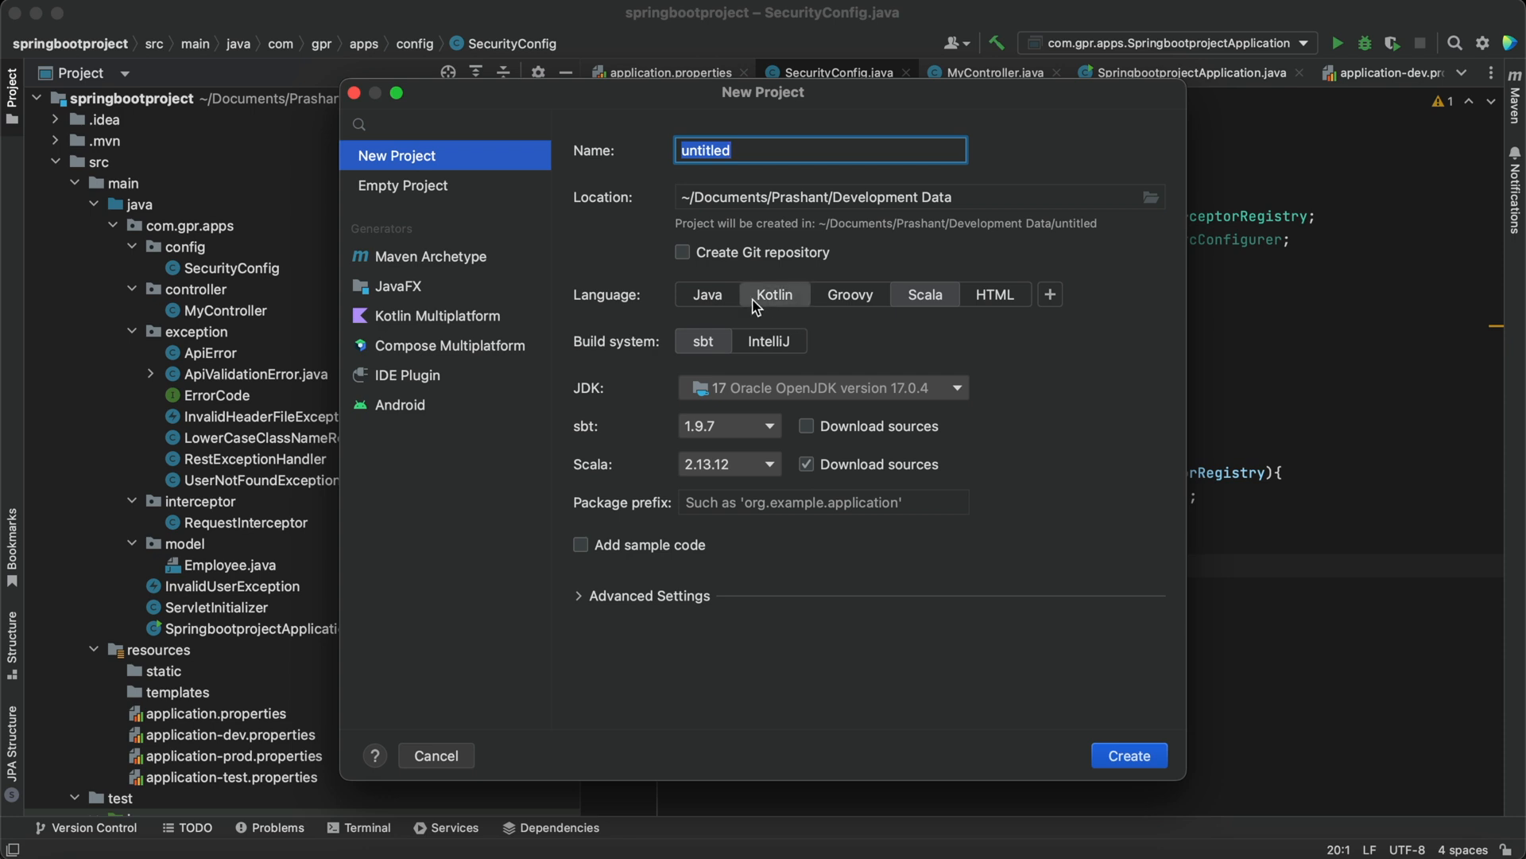
pyautogui.click(708, 295)
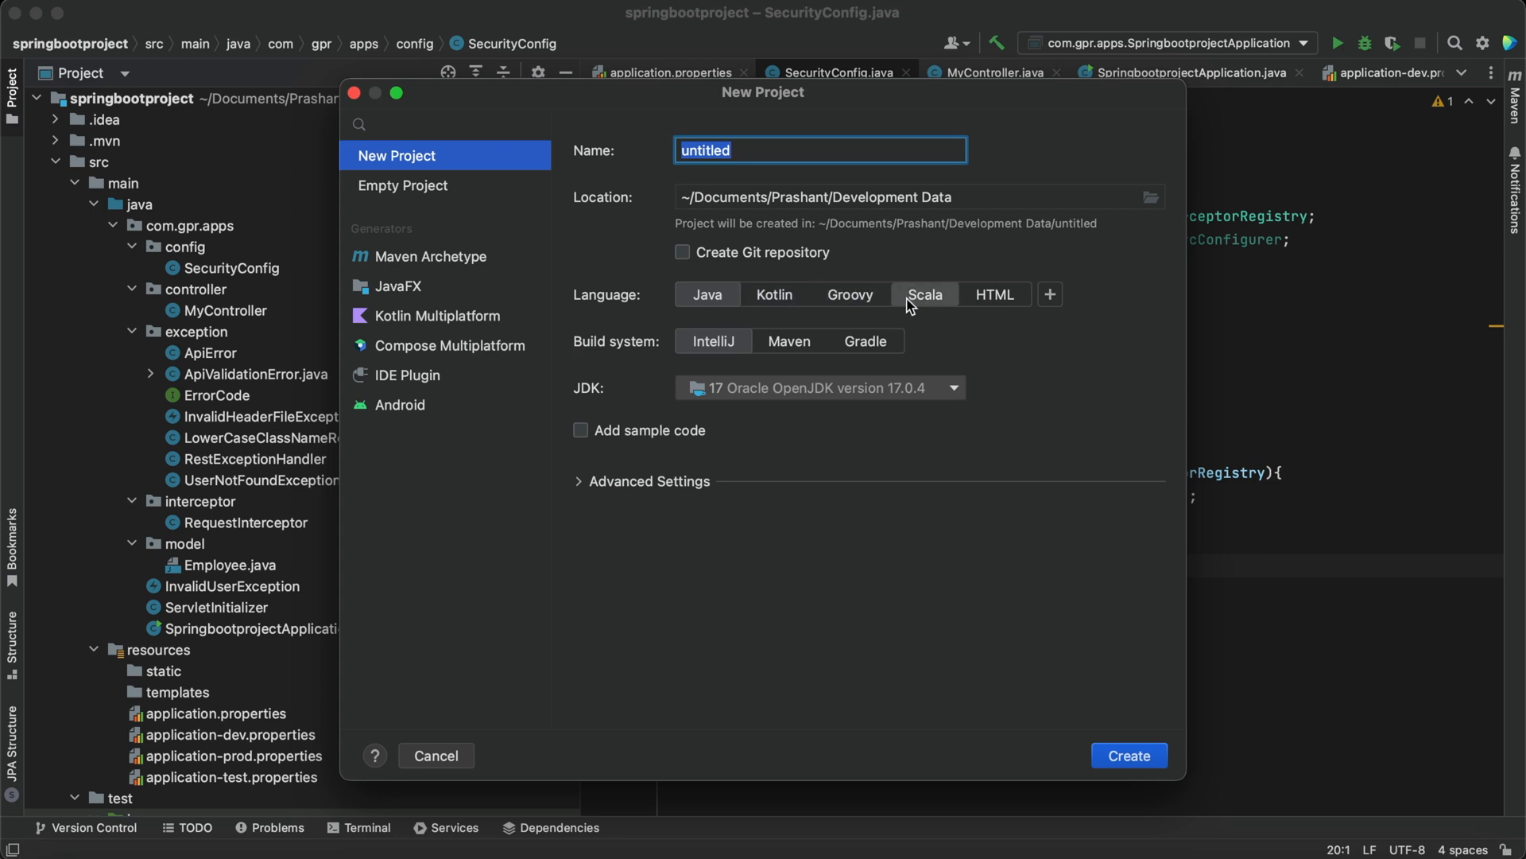
pyautogui.click(922, 294)
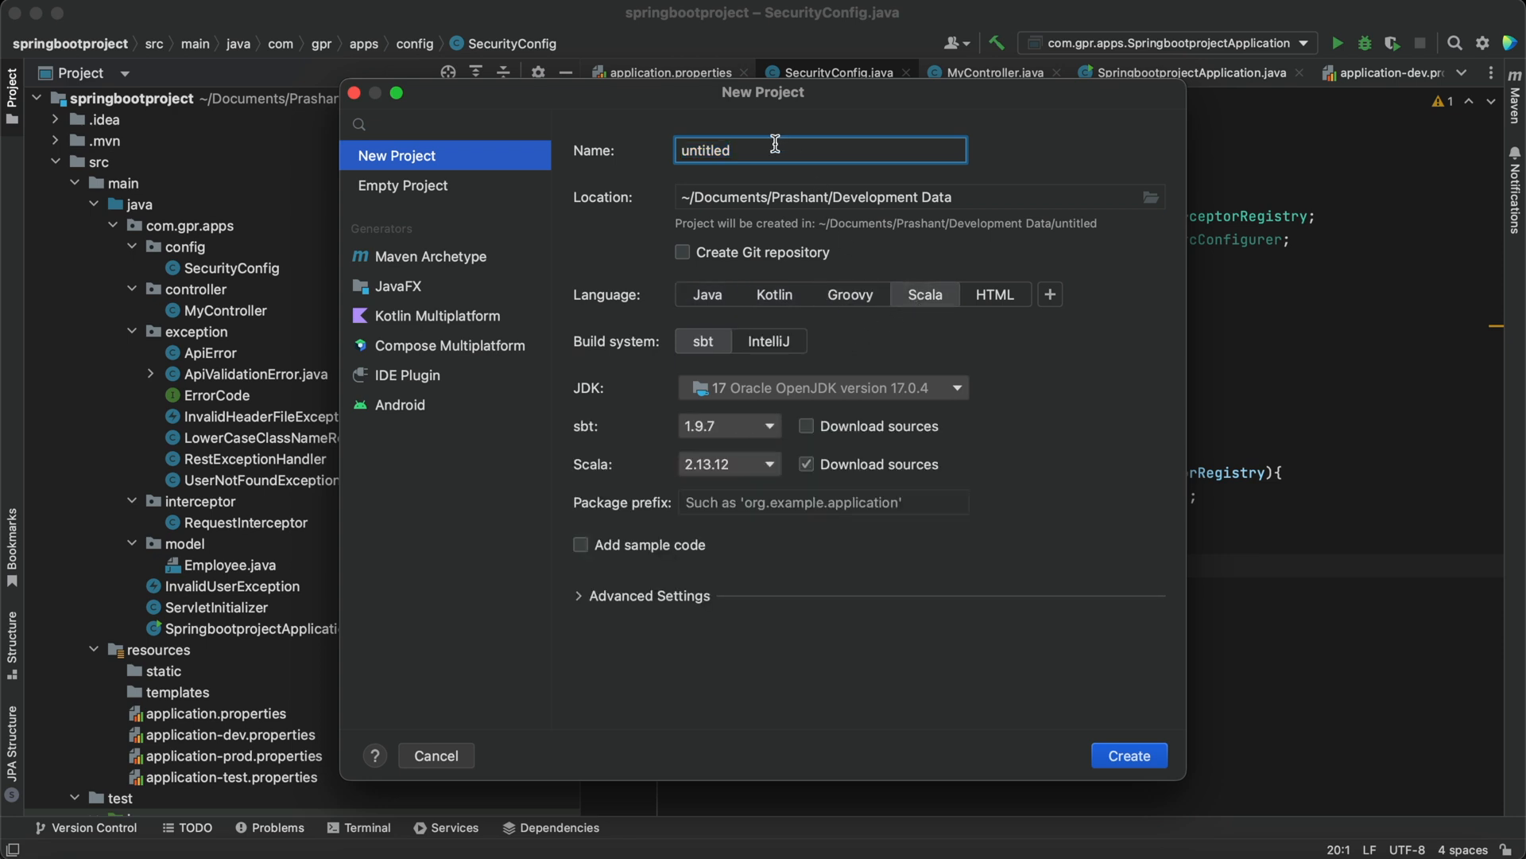
pyautogui.write('Scal')
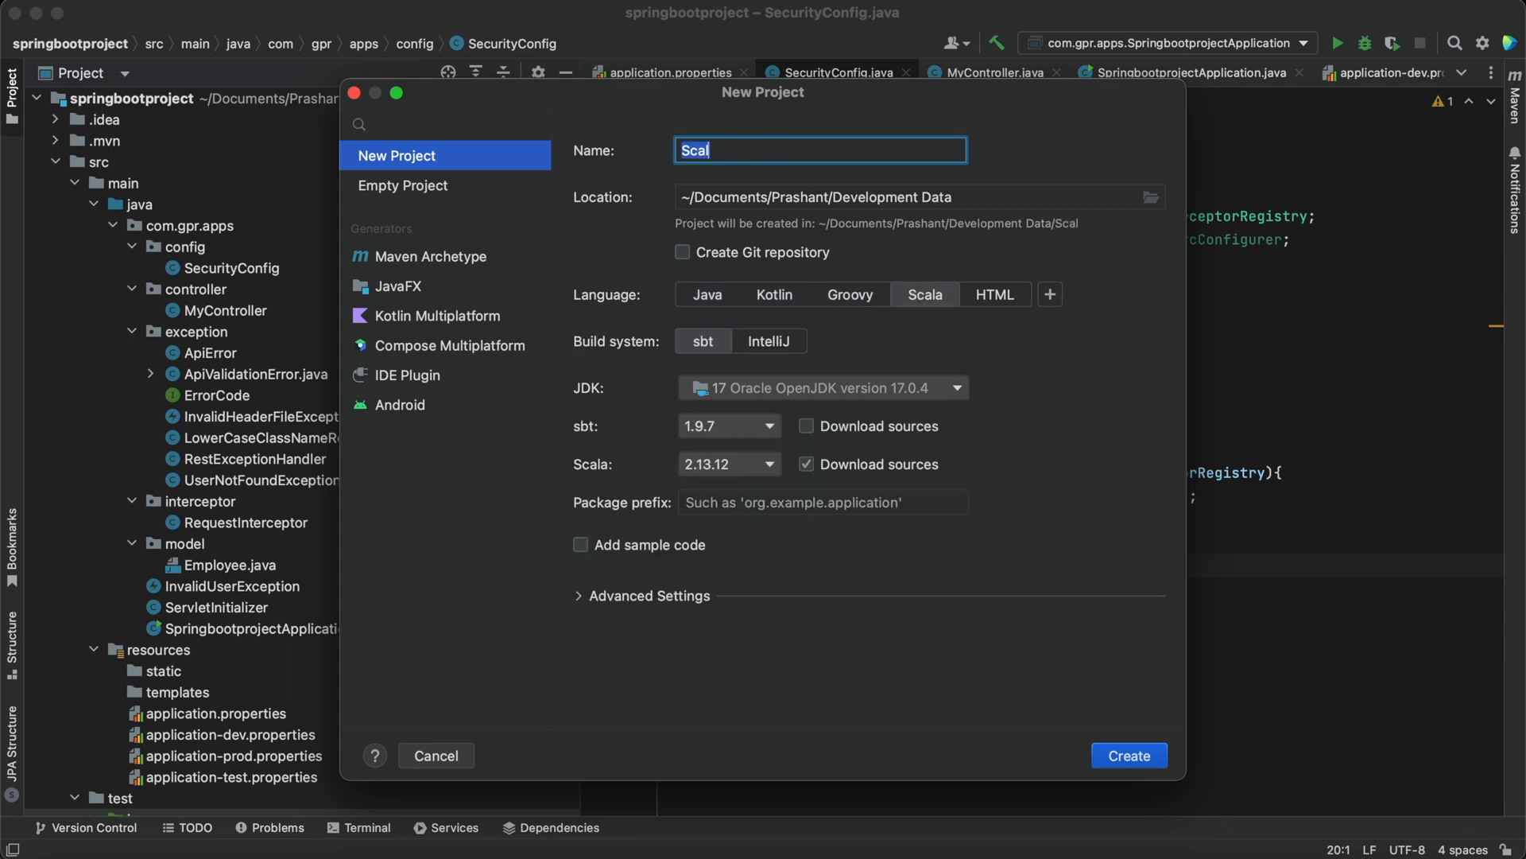
pyautogui.write('FirstS')
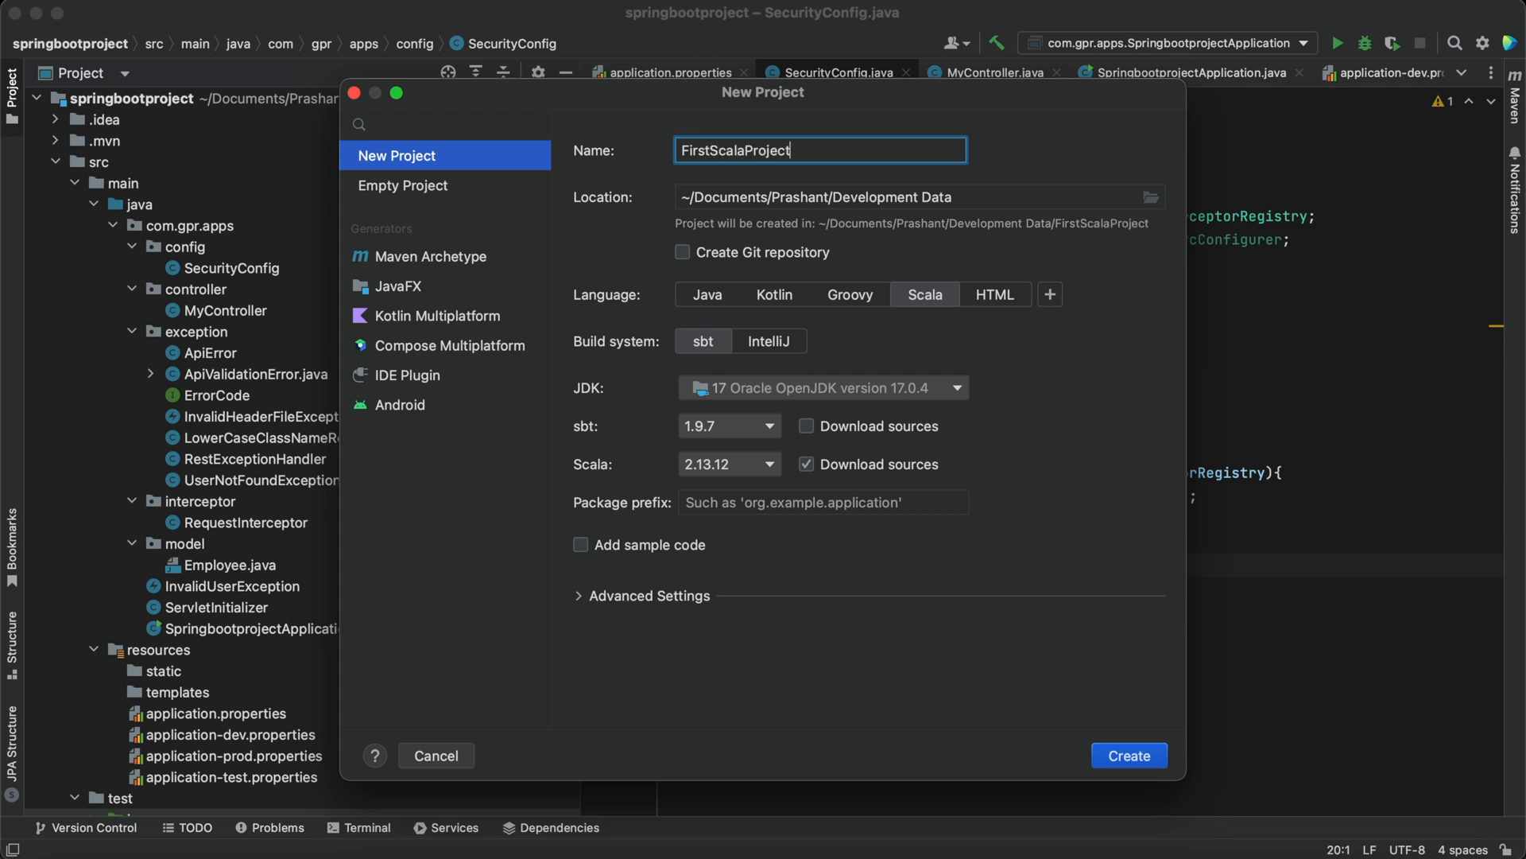
pyautogui.moveTo(758, 440)
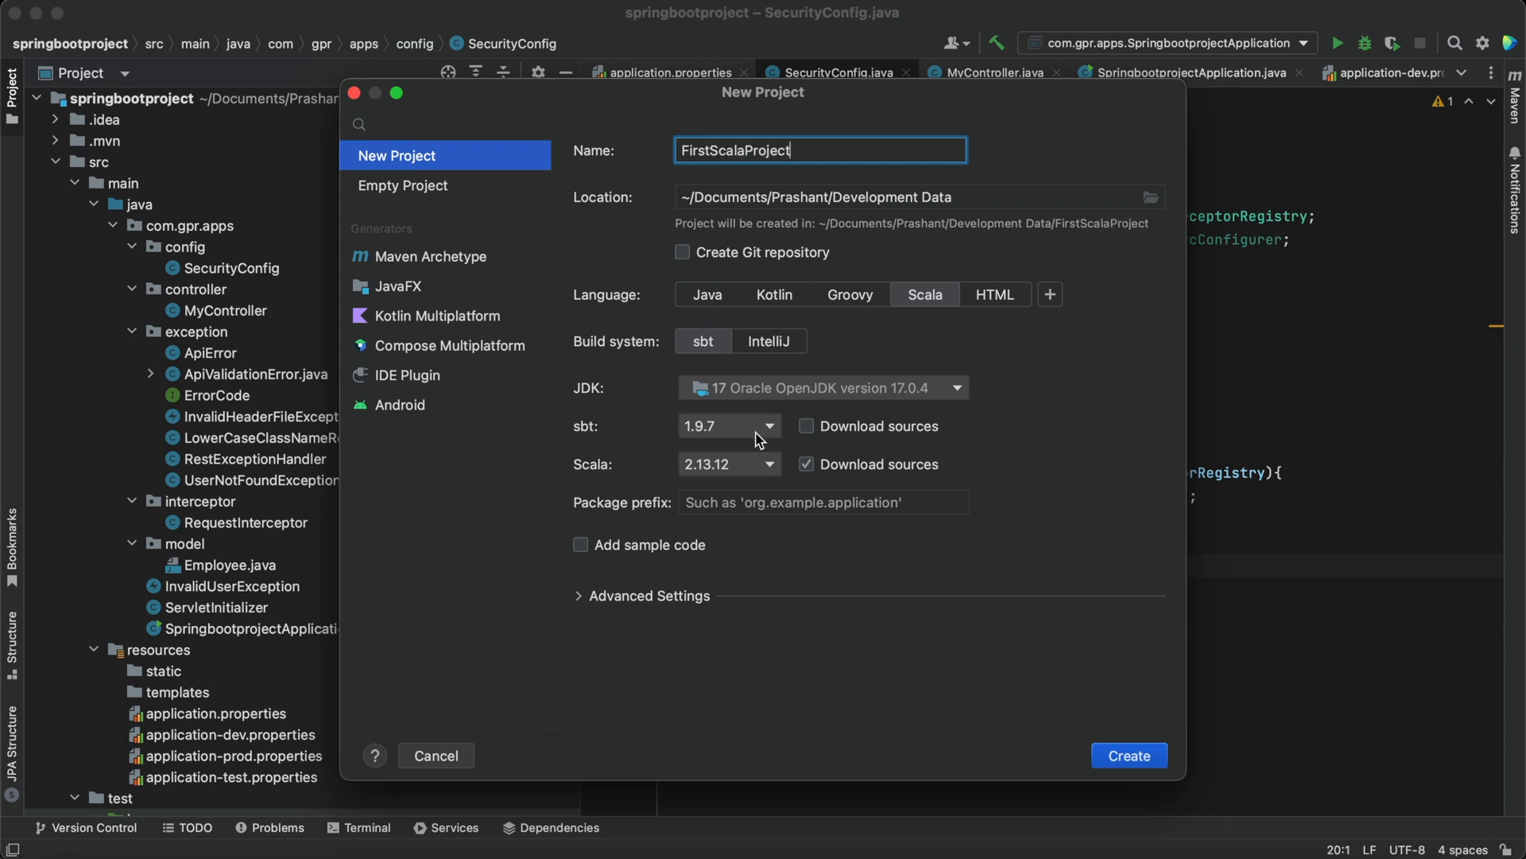
pyautogui.click(769, 462)
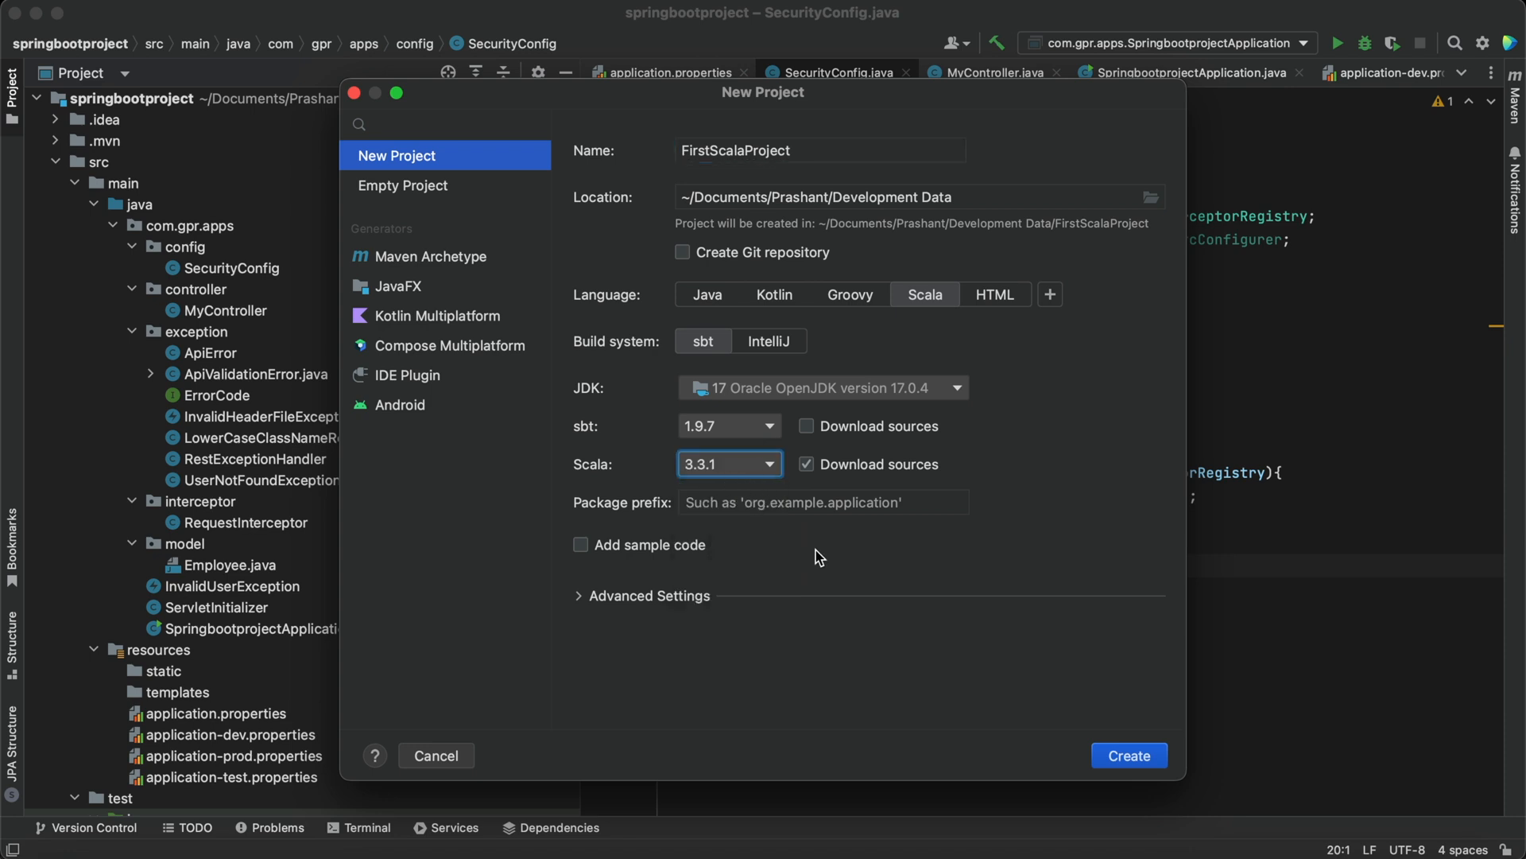
pyautogui.moveTo(986, 513)
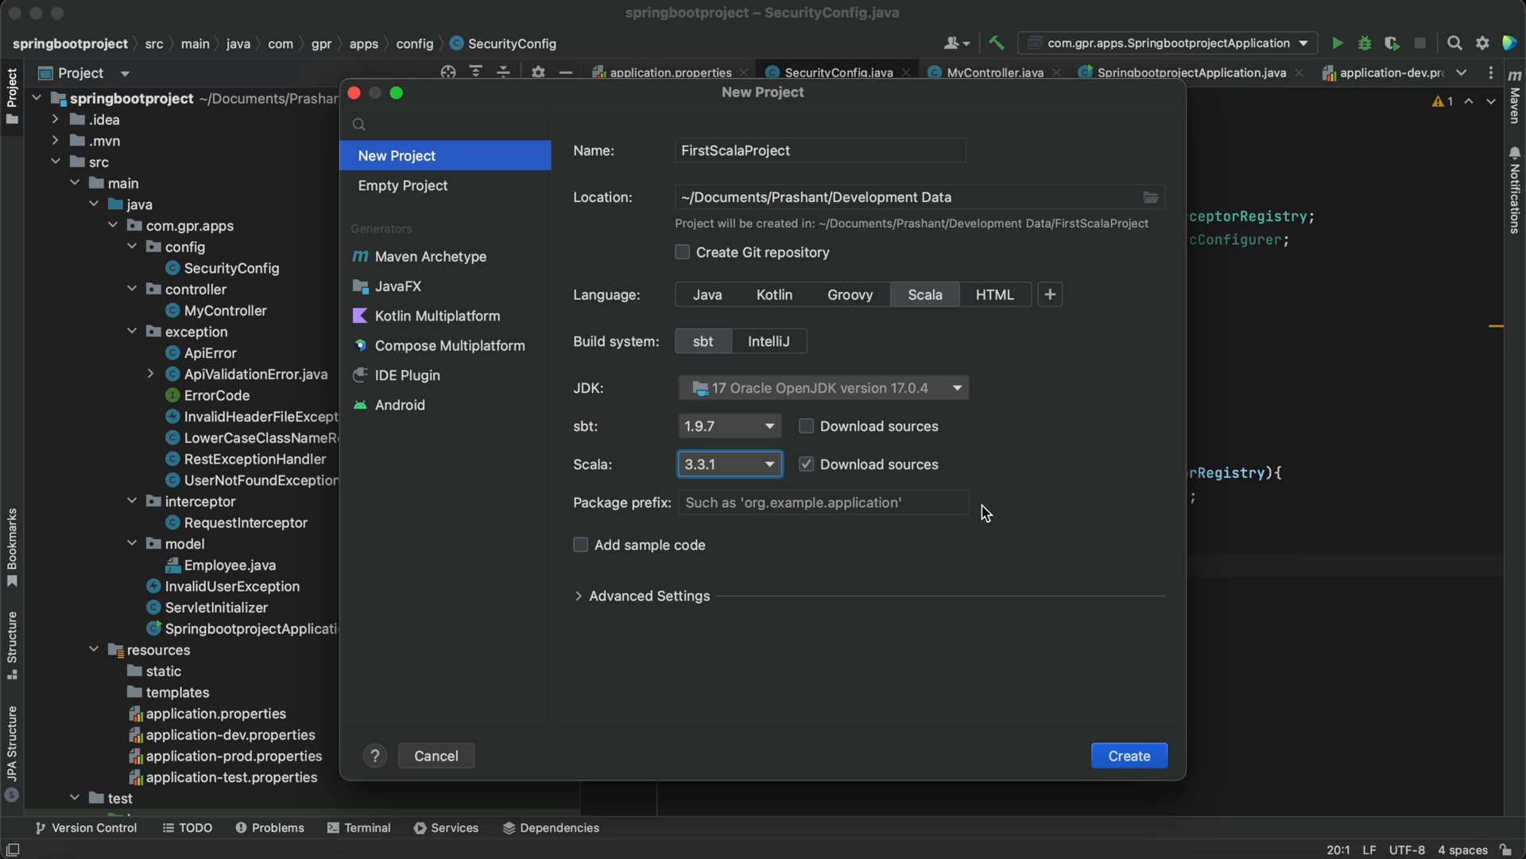
pyautogui.click(582, 543)
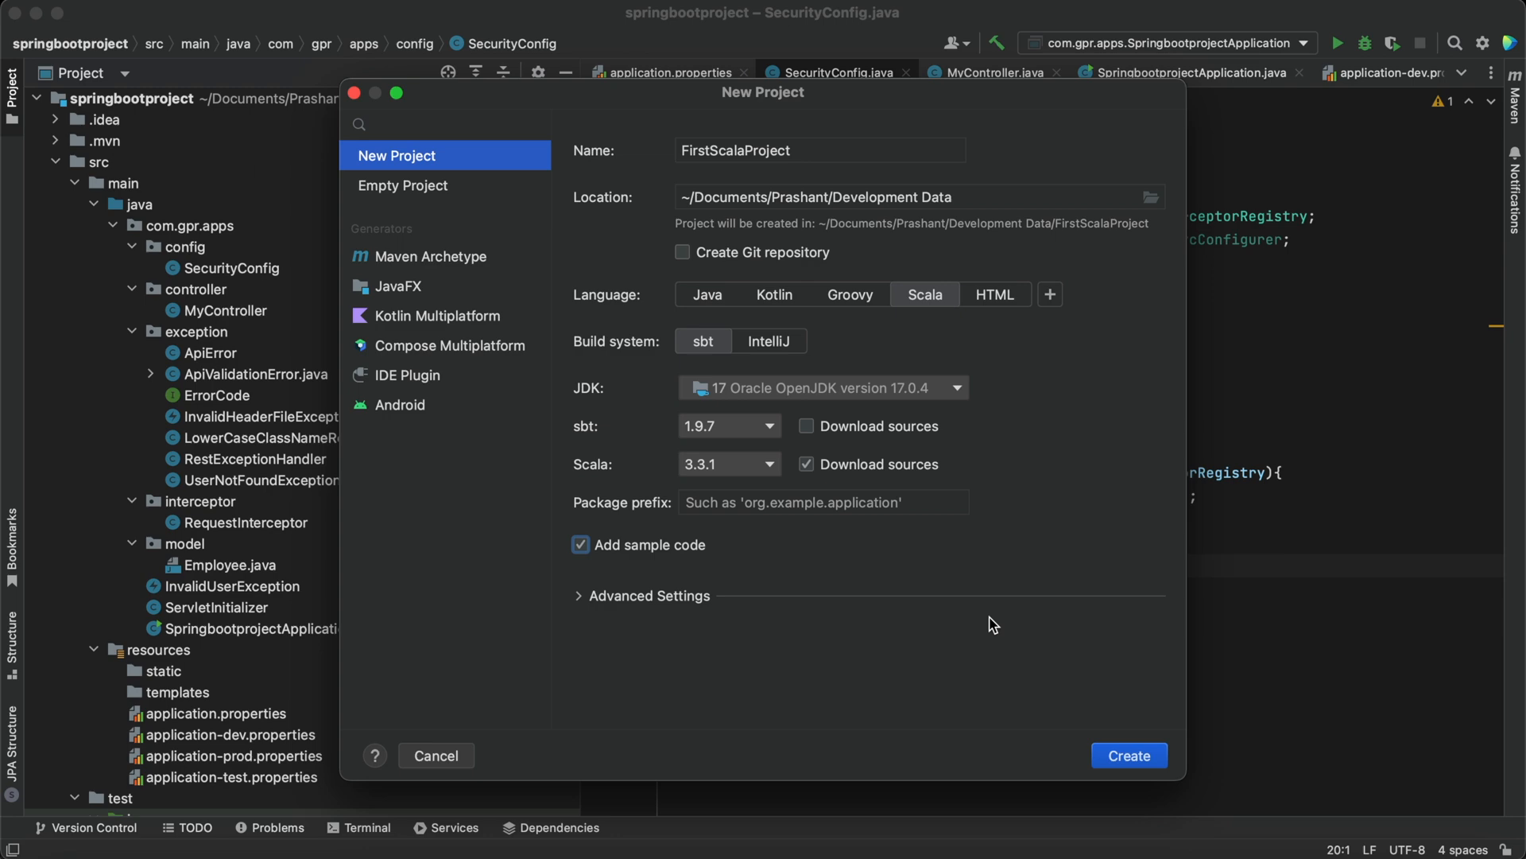
pyautogui.click(1128, 755)
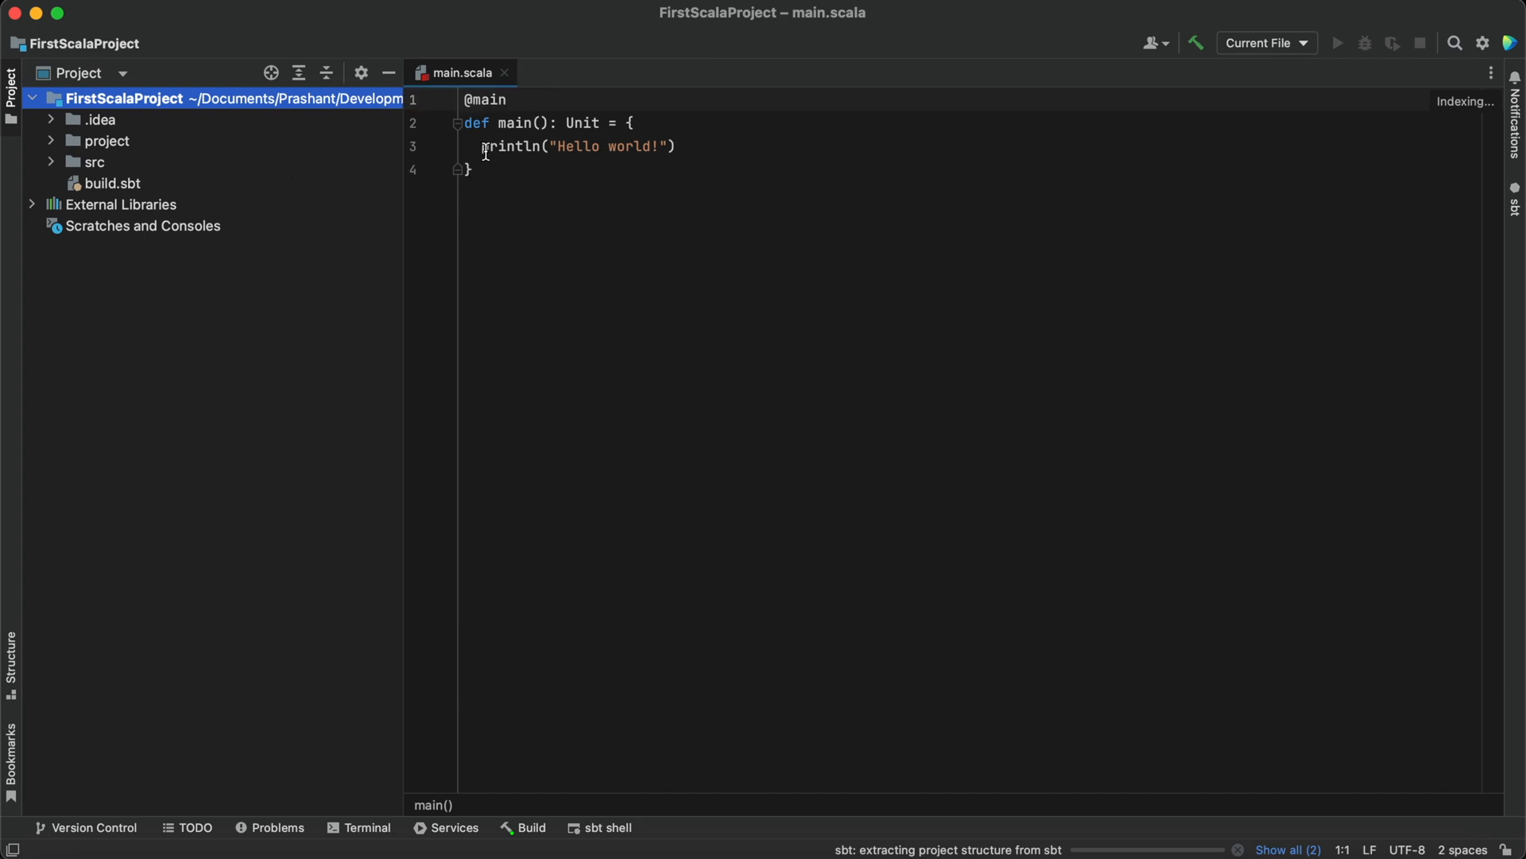
pyautogui.moveTo(706, 133)
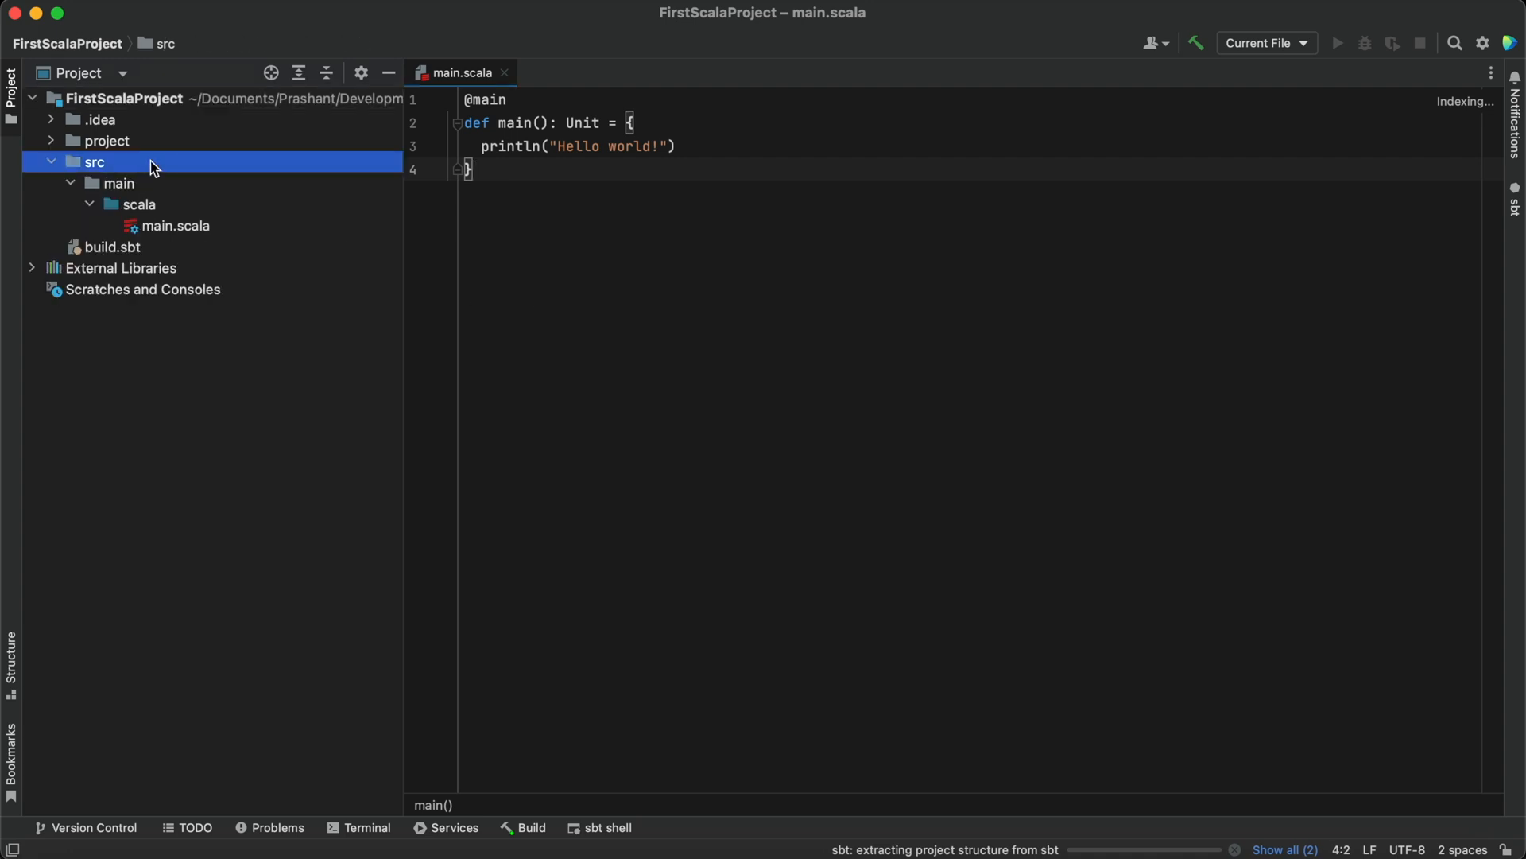
# Reload main.scala from disk so sbt imports FirstScalaProject's structure and indexing finishes
pyautogui.click(178, 224)
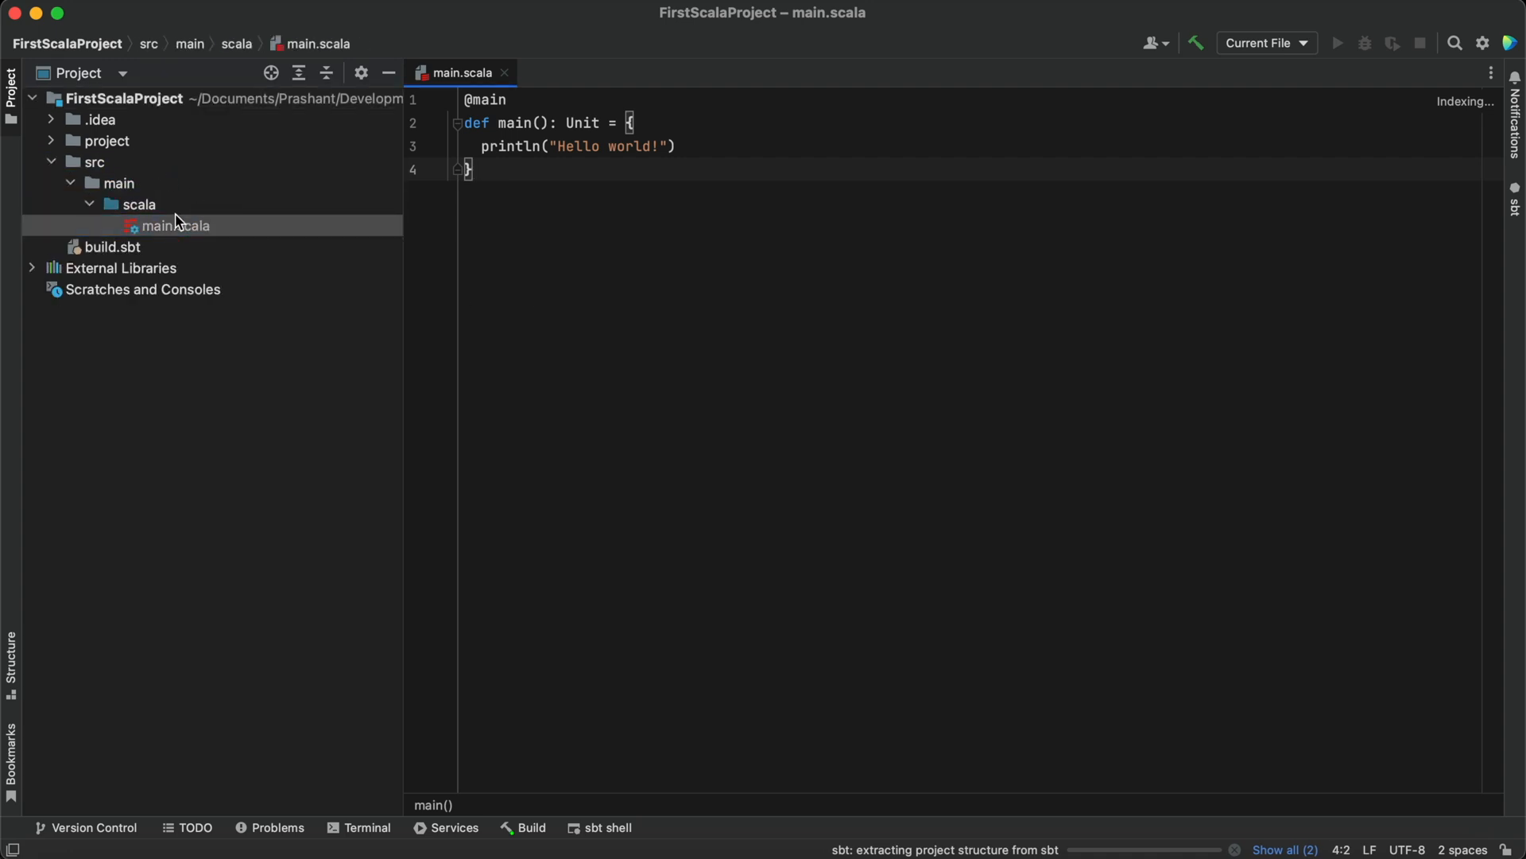
pyautogui.rightClick(175, 224)
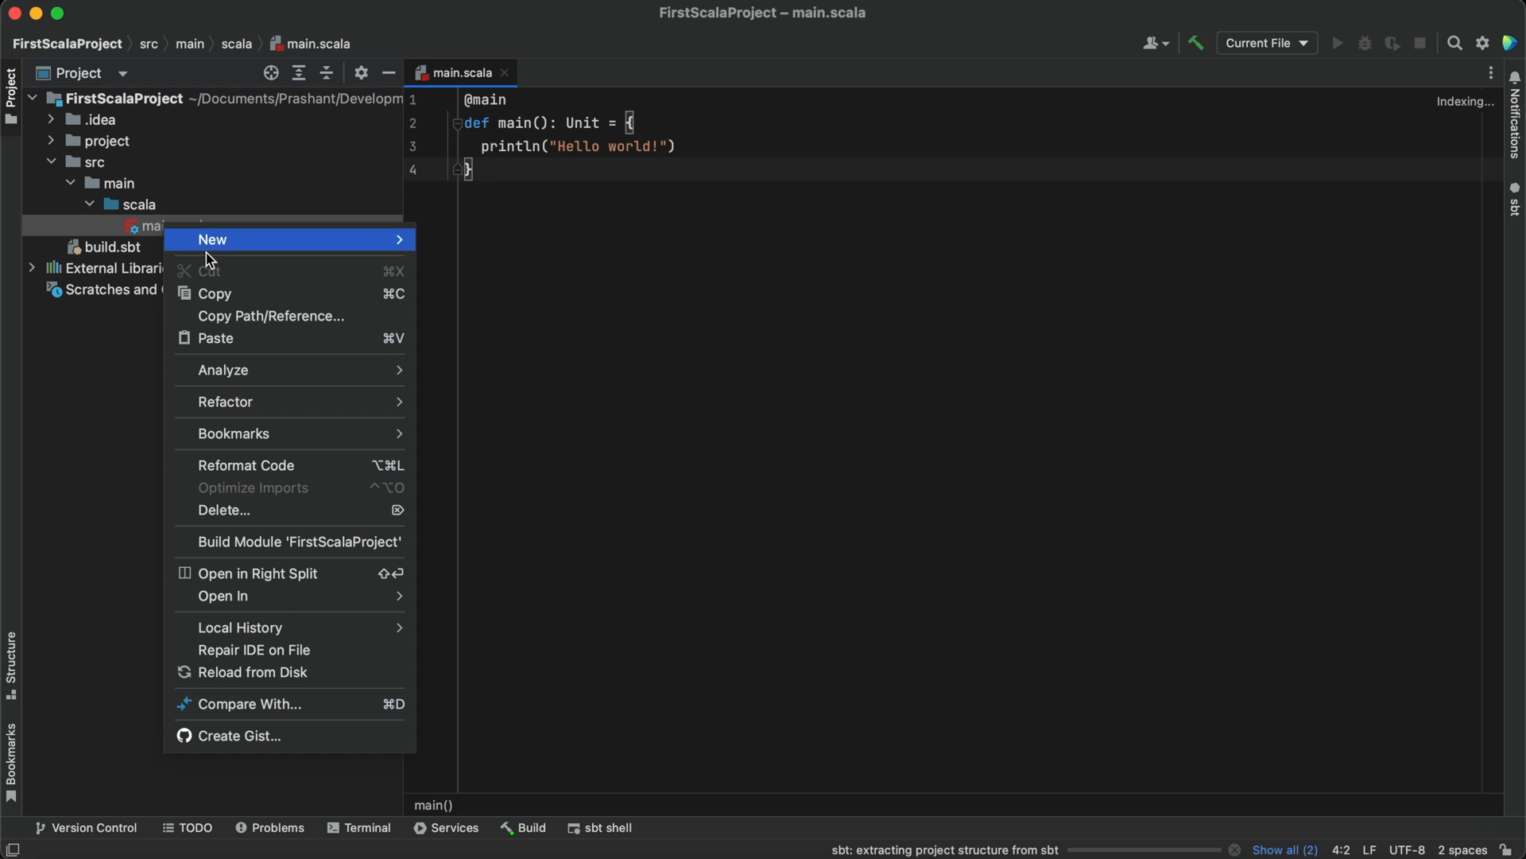
pyautogui.moveTo(267, 679)
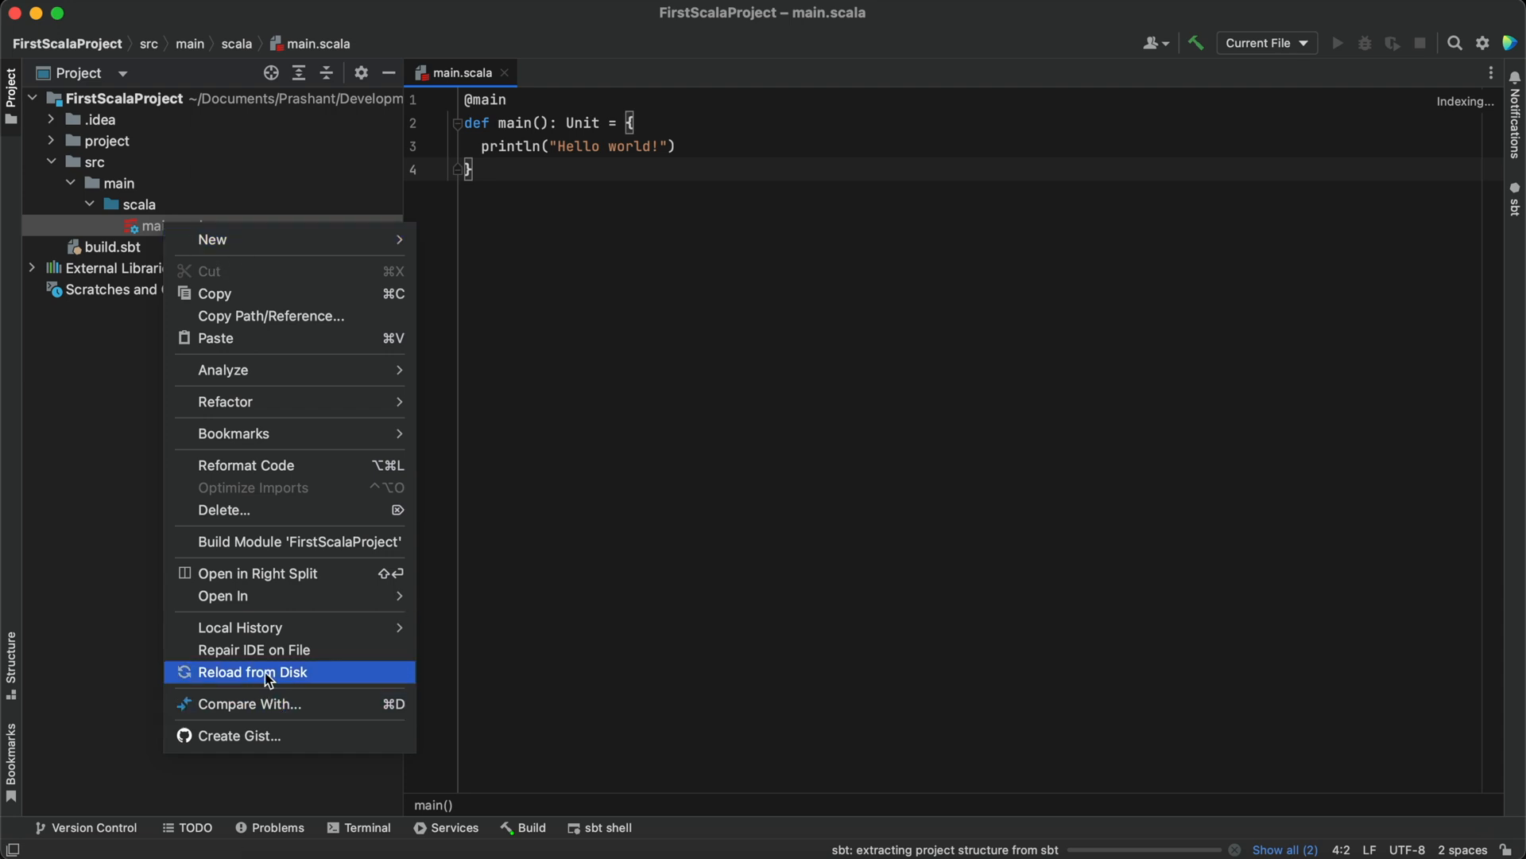
pyautogui.click(253, 671)
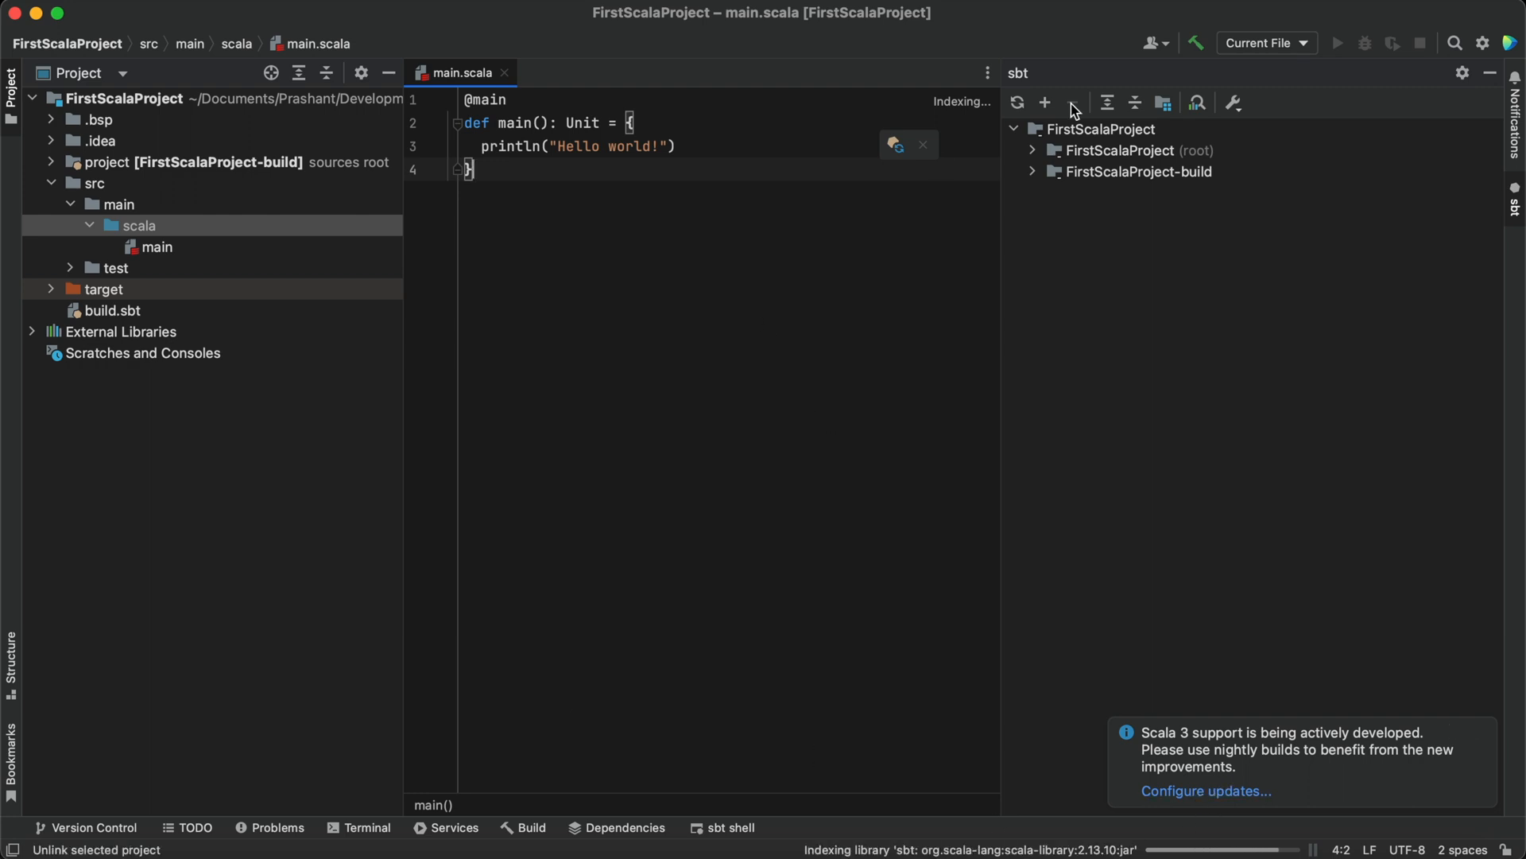
pyautogui.click(1134, 150)
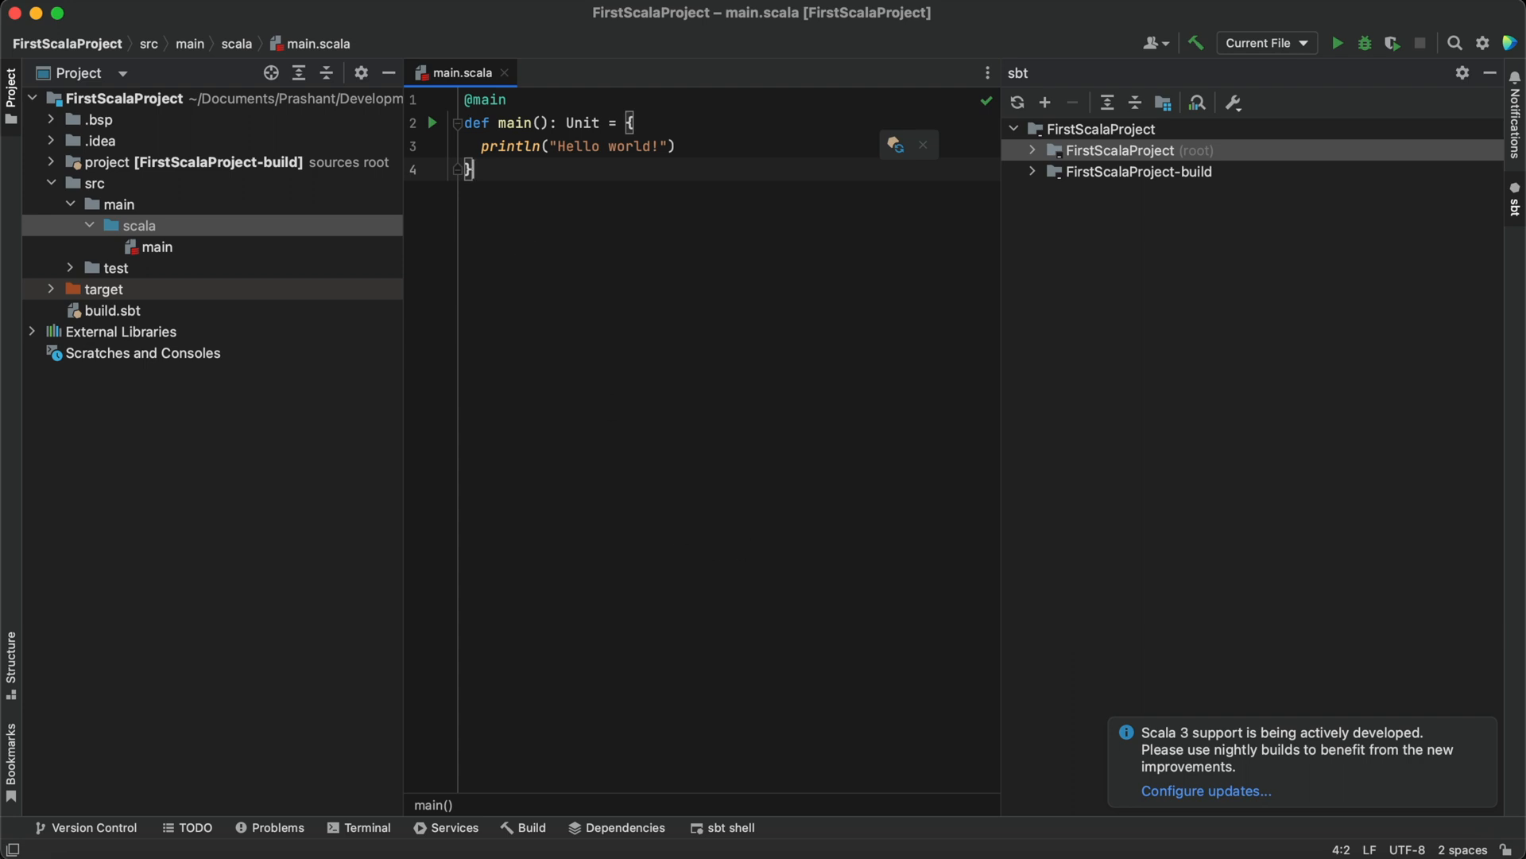
pyautogui.moveTo(552, 163)
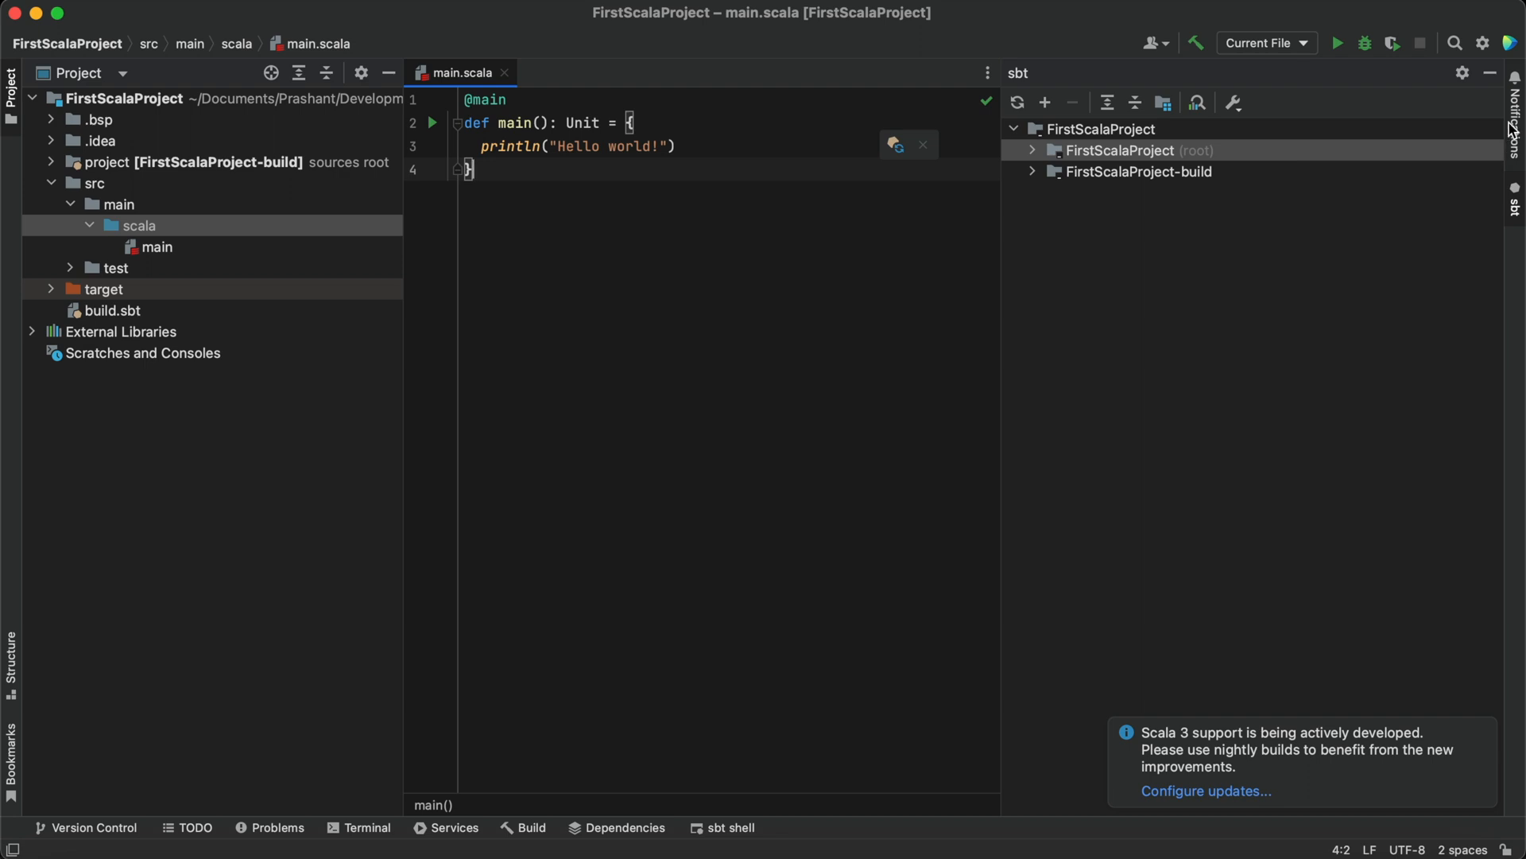
pyautogui.click(1136, 149)
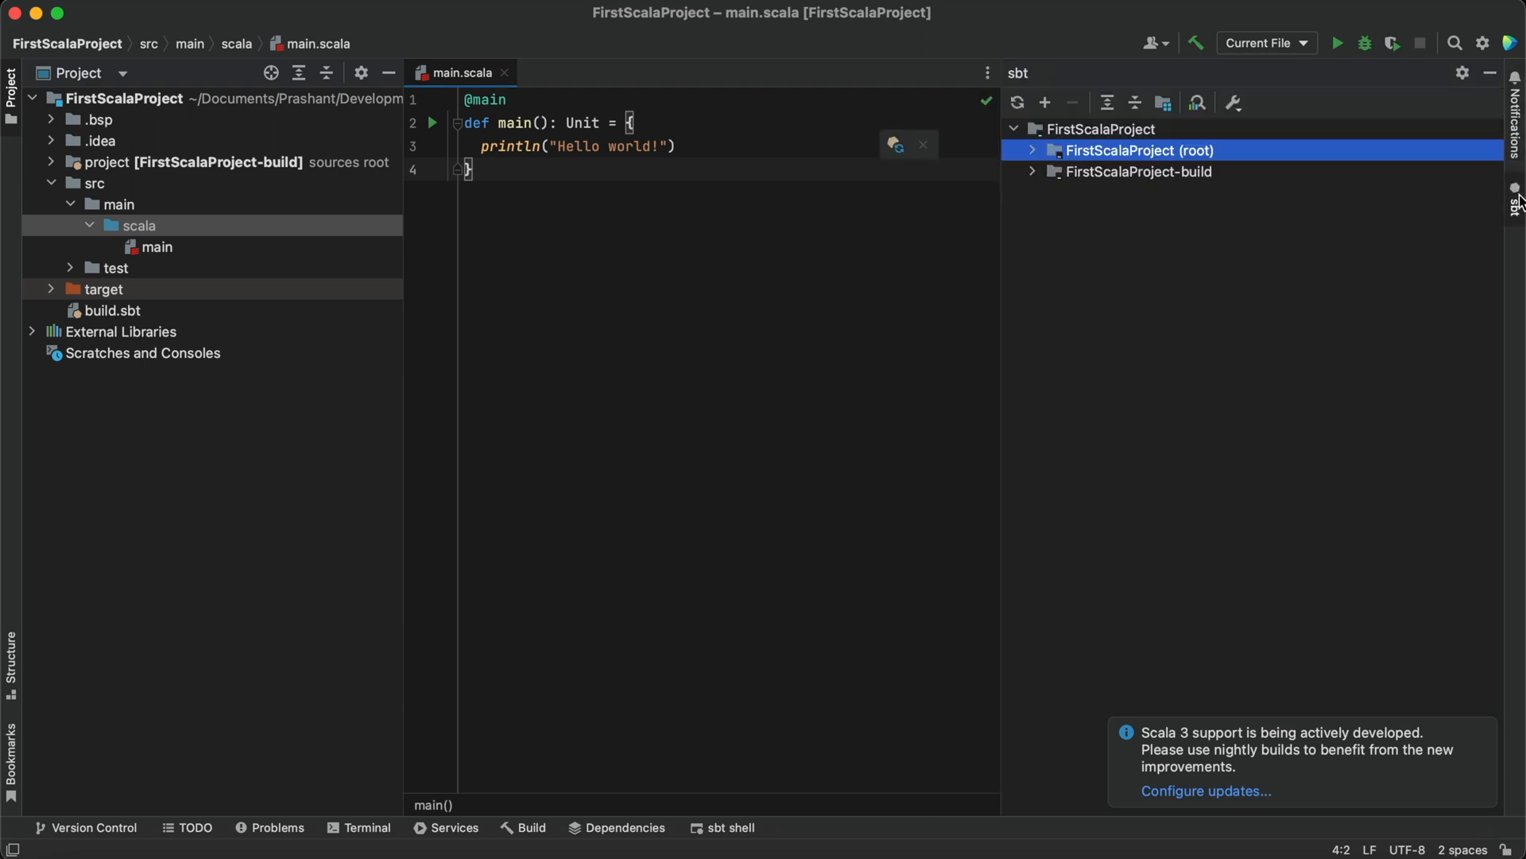
pyautogui.moveTo(1138, 237)
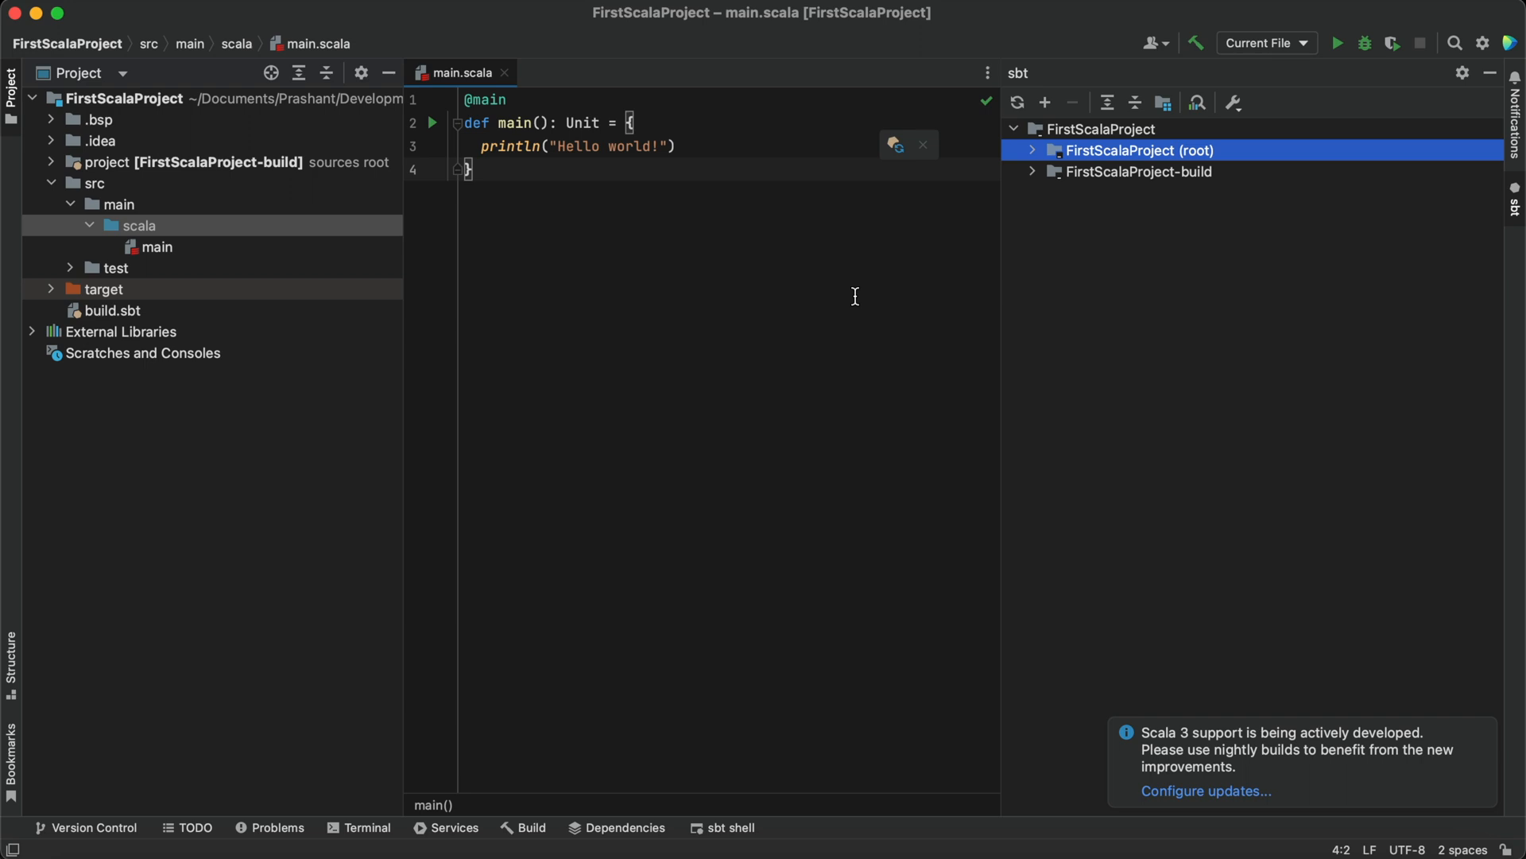
# Run 'main' from the main.scala editor, printing Hello world! with exit code 0
pyautogui.rightClick(854, 296)
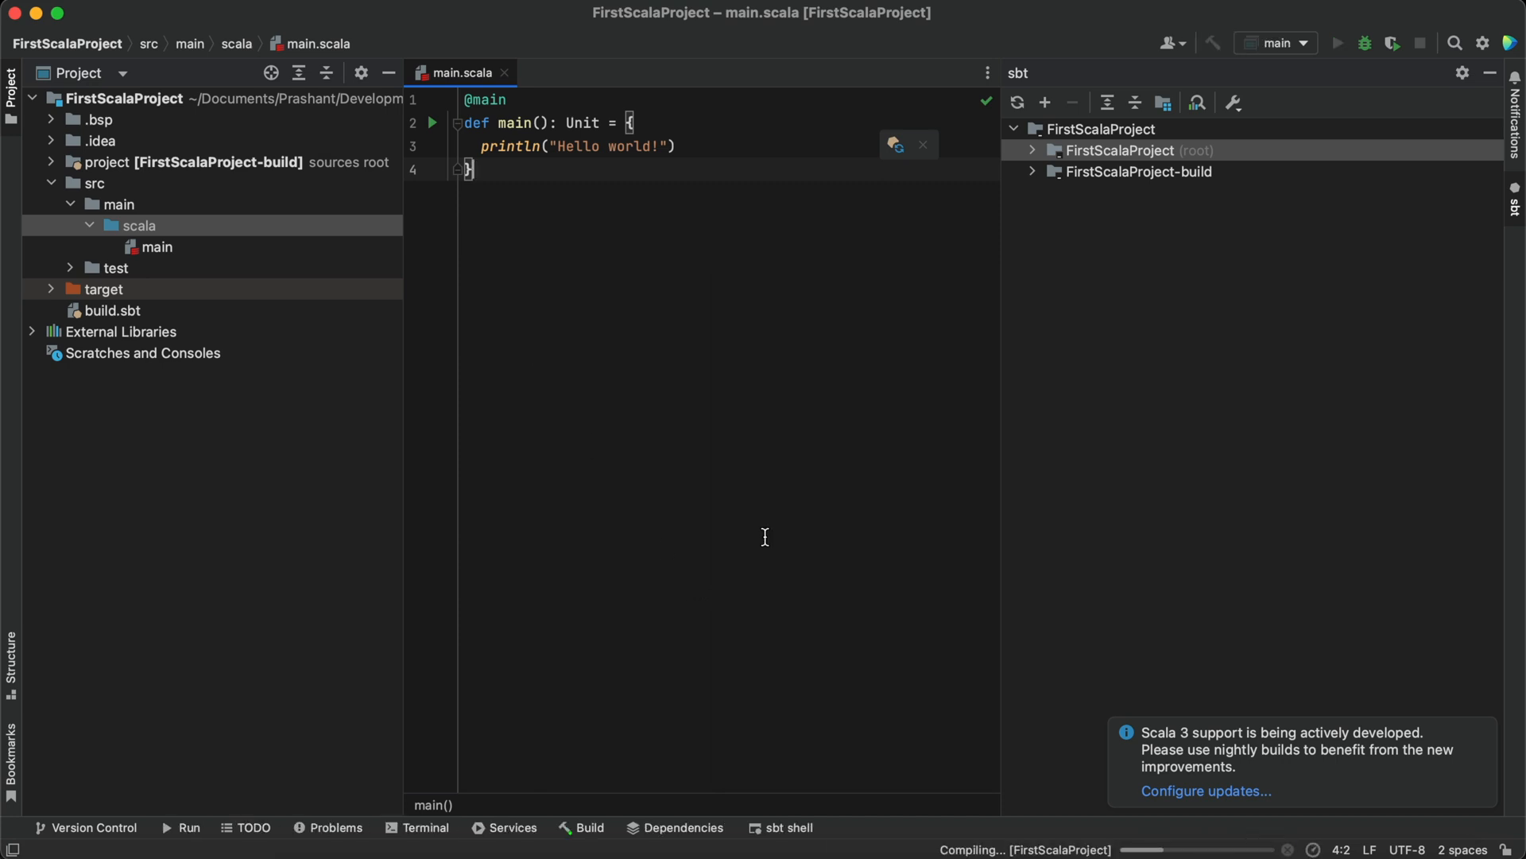
pyautogui.click(1337, 43)
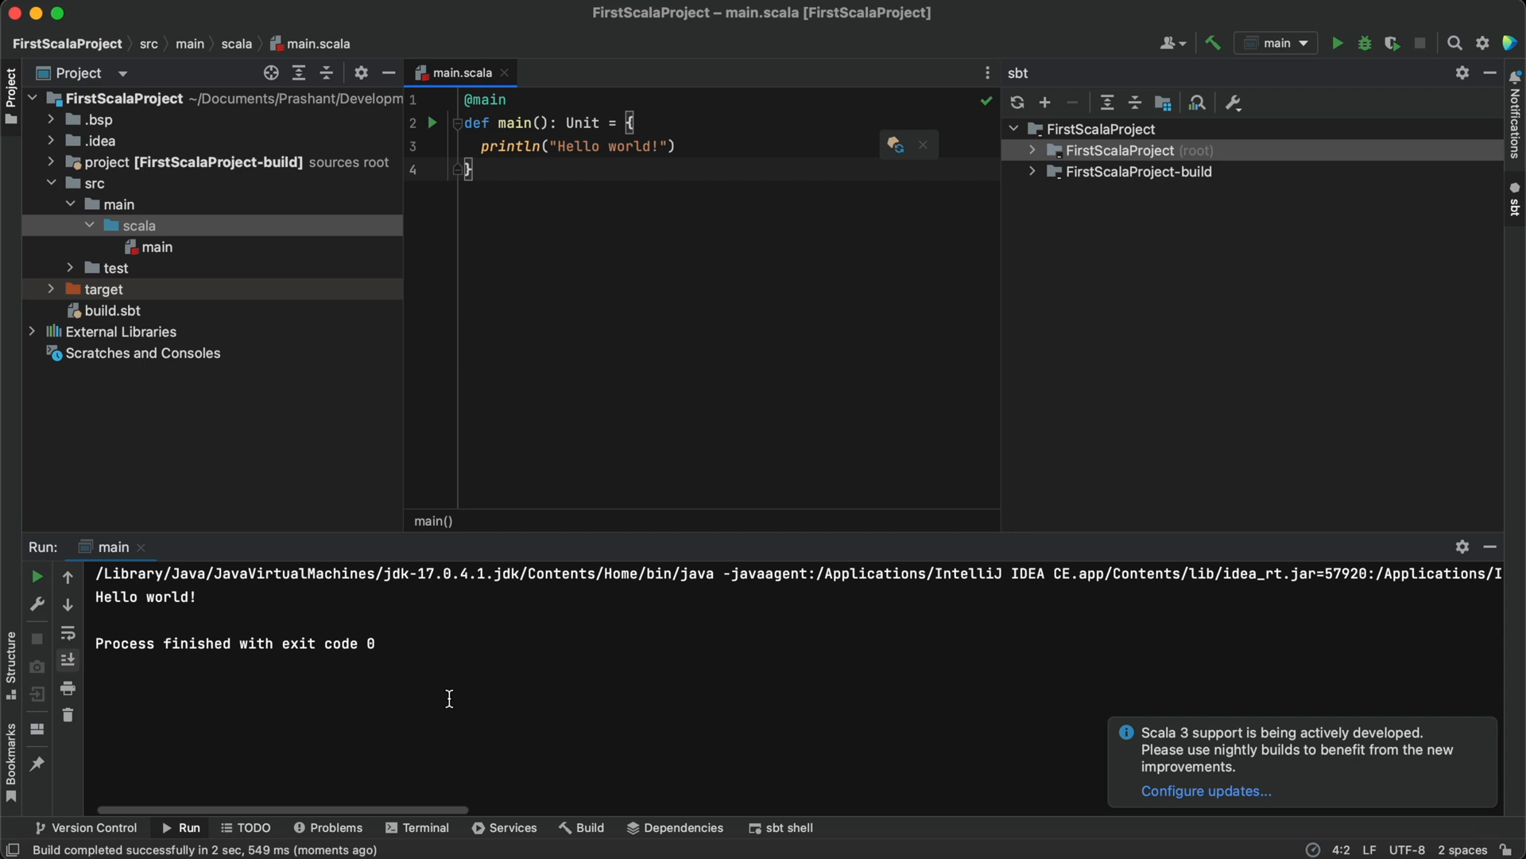
pyautogui.moveTo(406, 675)
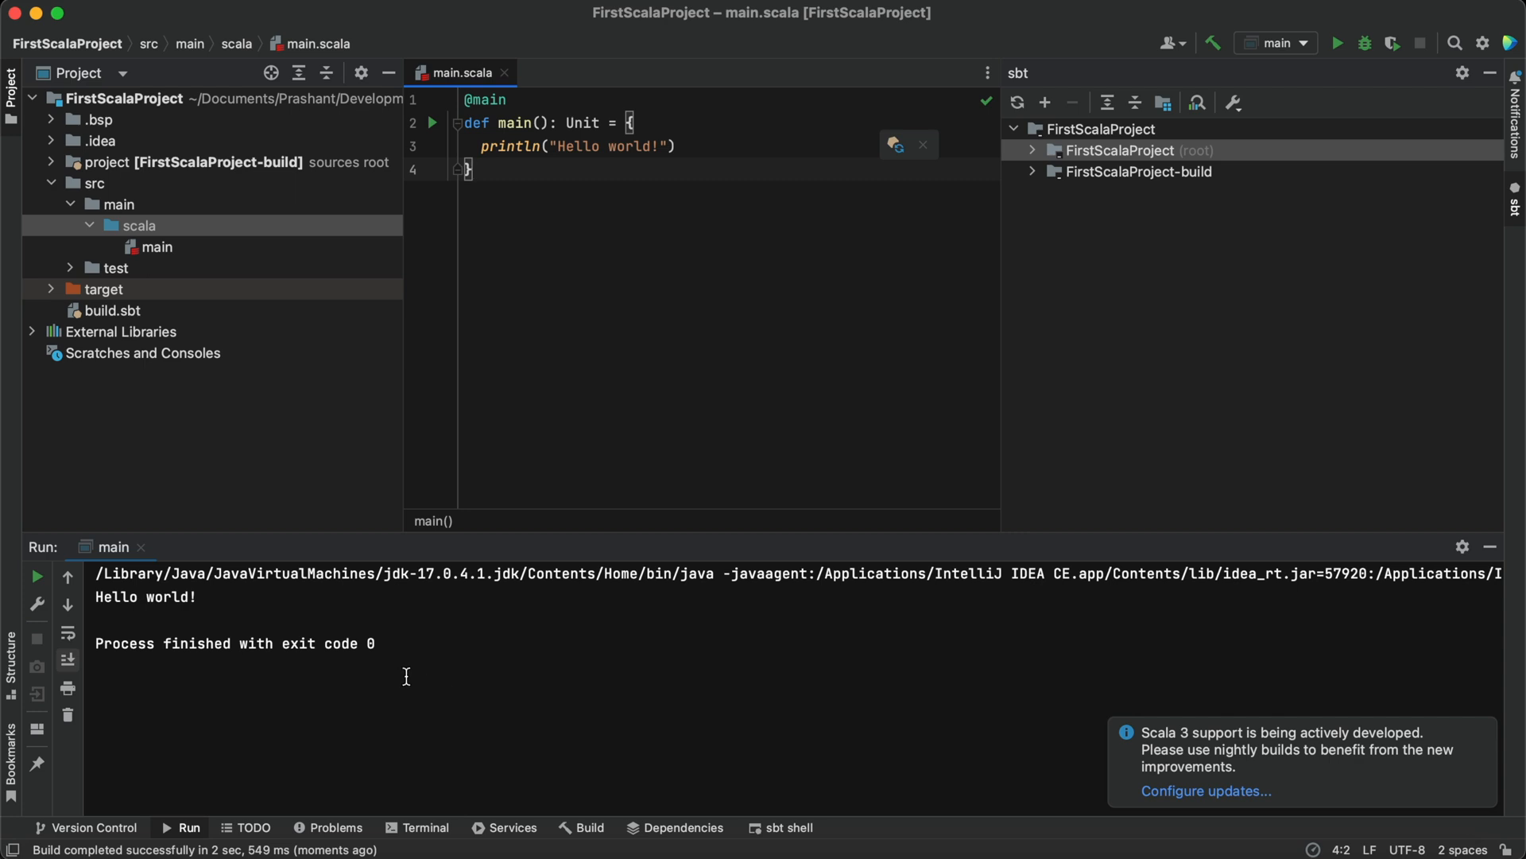